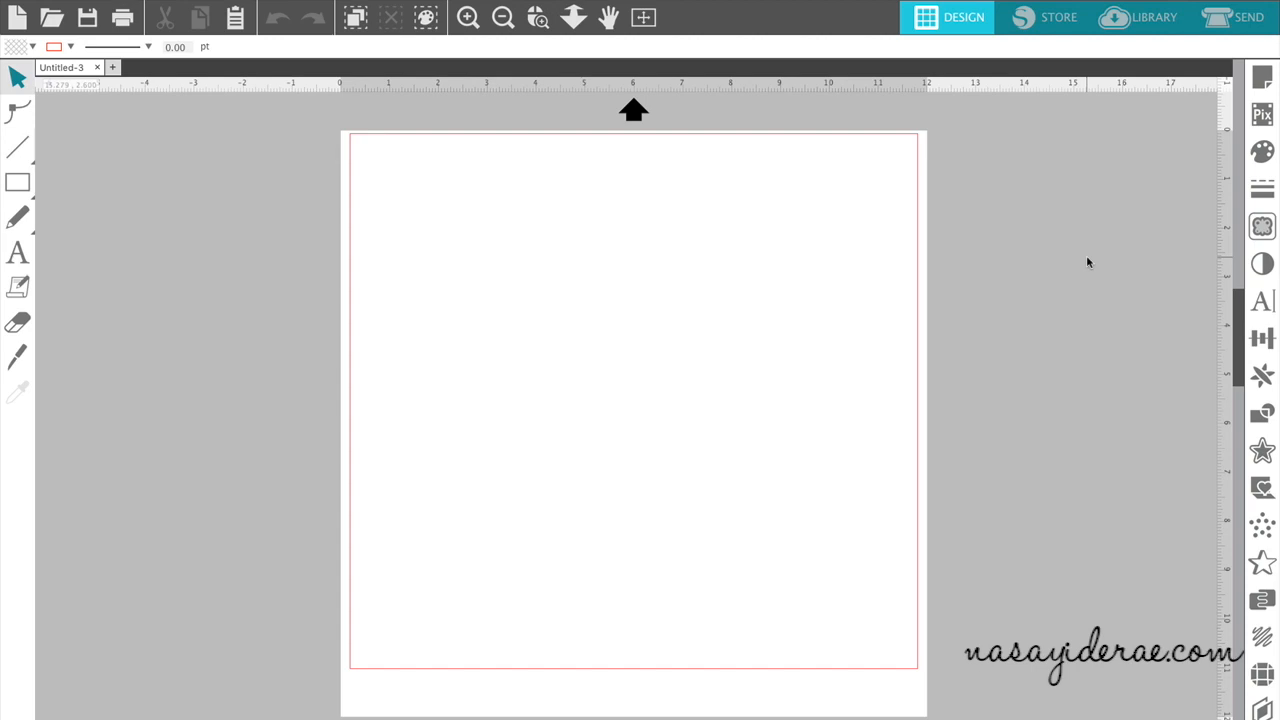
pyautogui.moveTo(1100, 278)
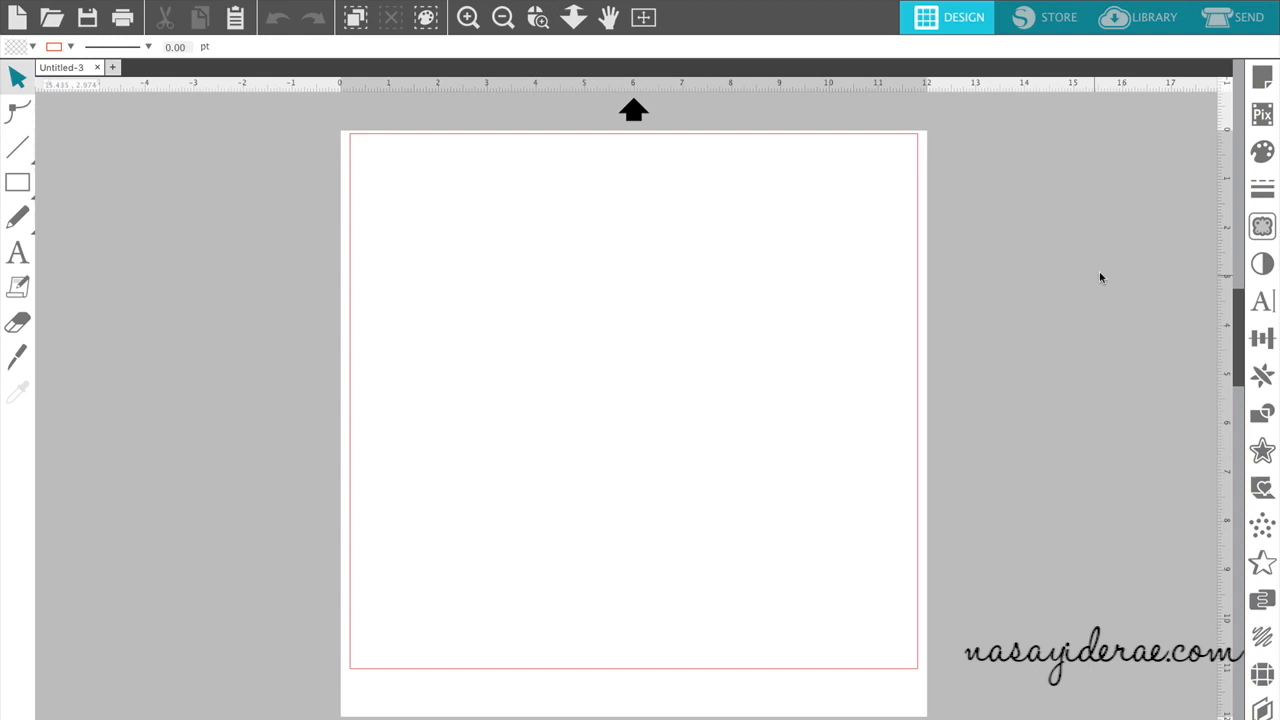
pyautogui.moveTo(88, 18)
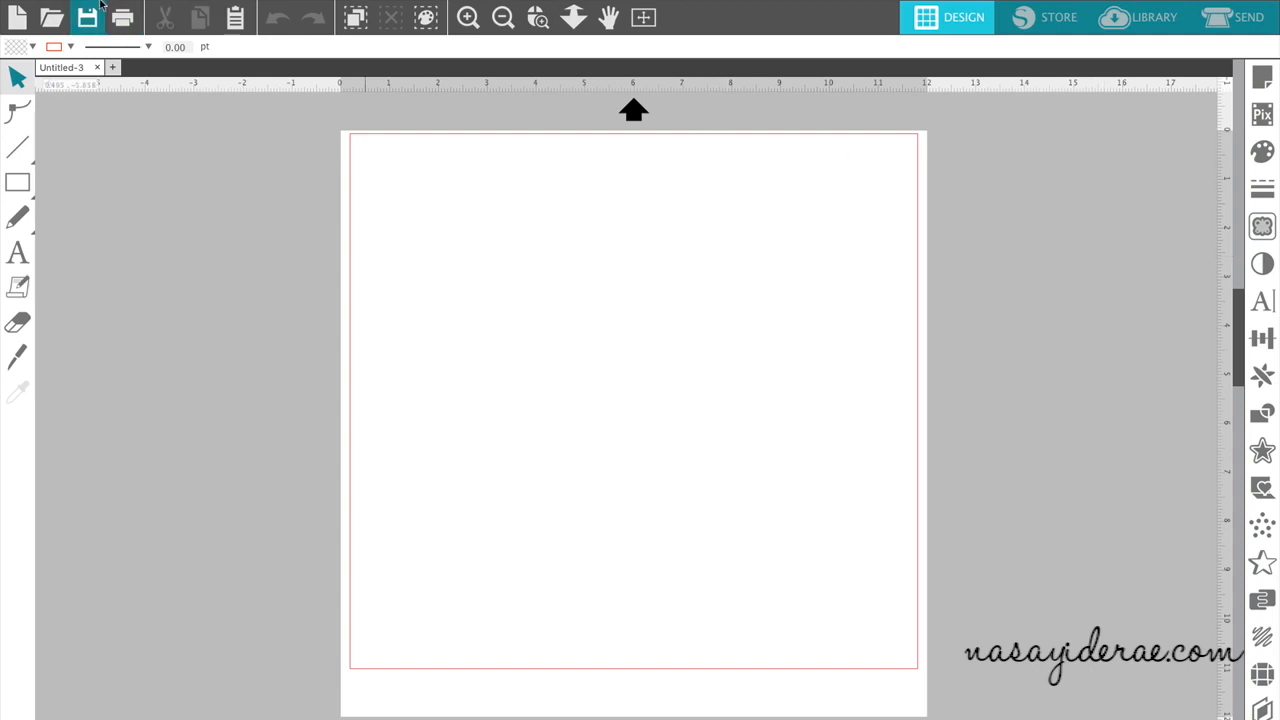
# - Open the 'Up all night to get lucky.svg' design onto the page
pyautogui.click(152, 8)
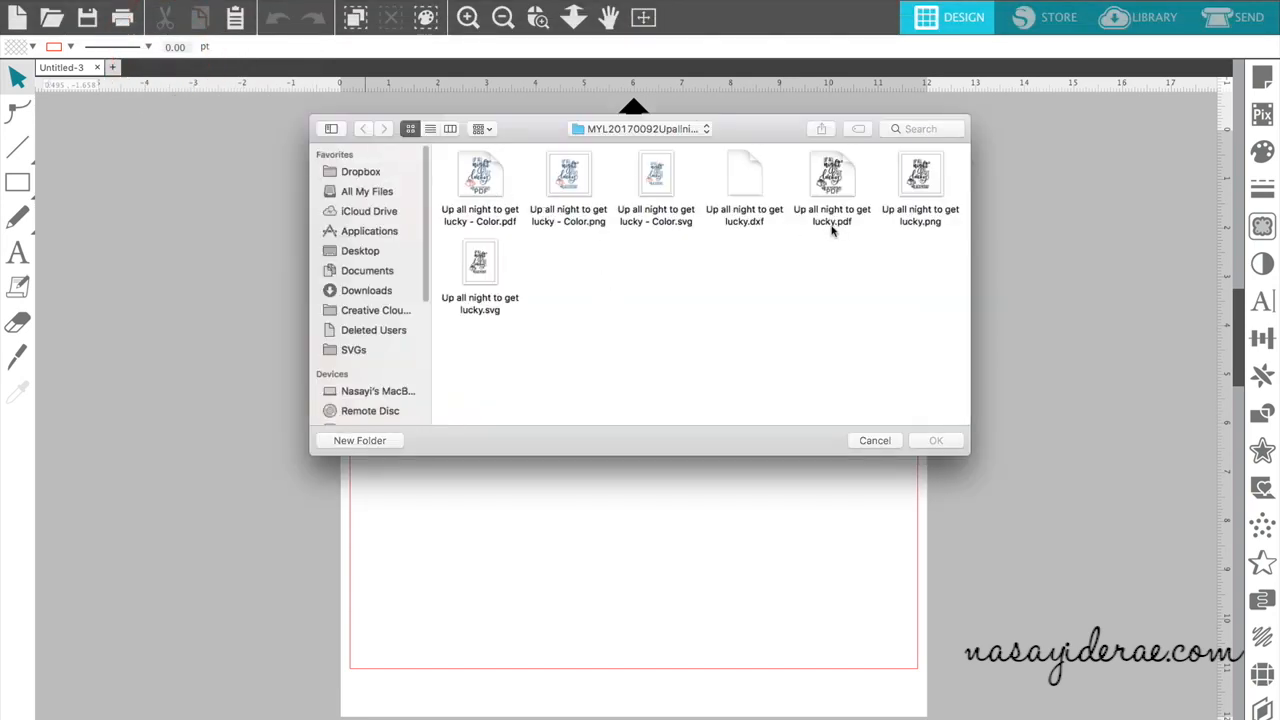
pyautogui.moveTo(804, 212)
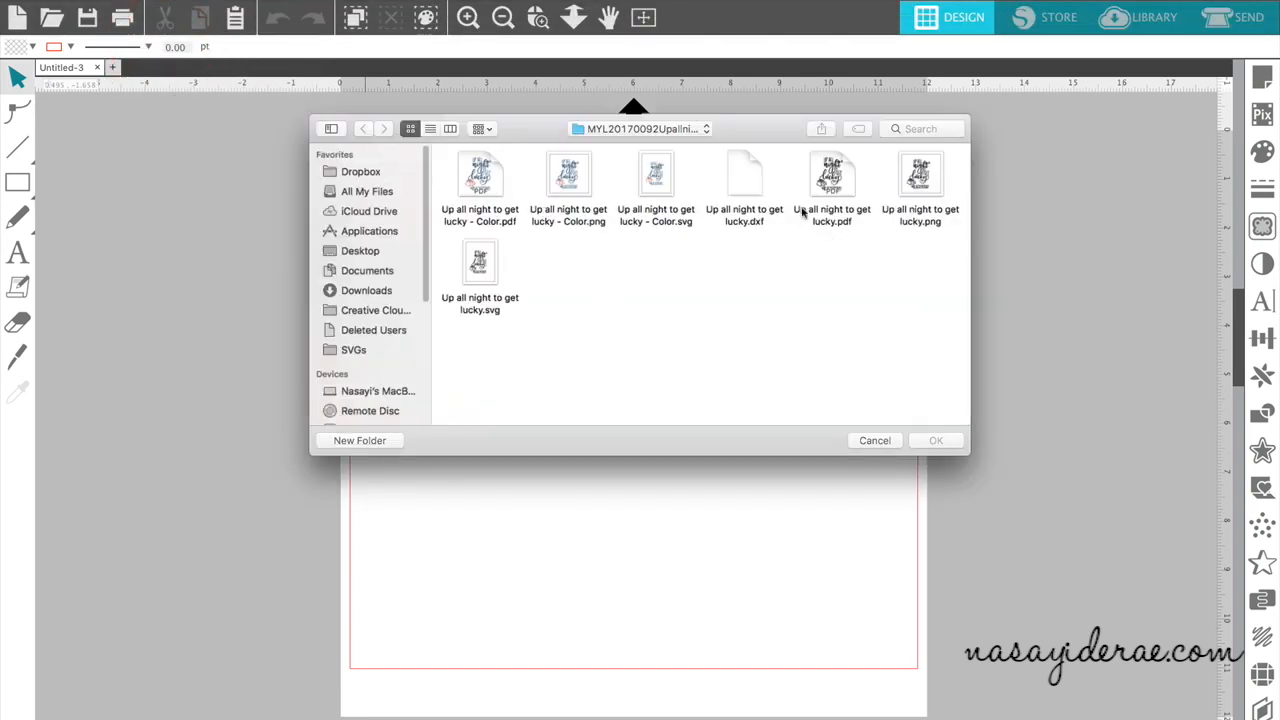
pyautogui.moveTo(530, 312)
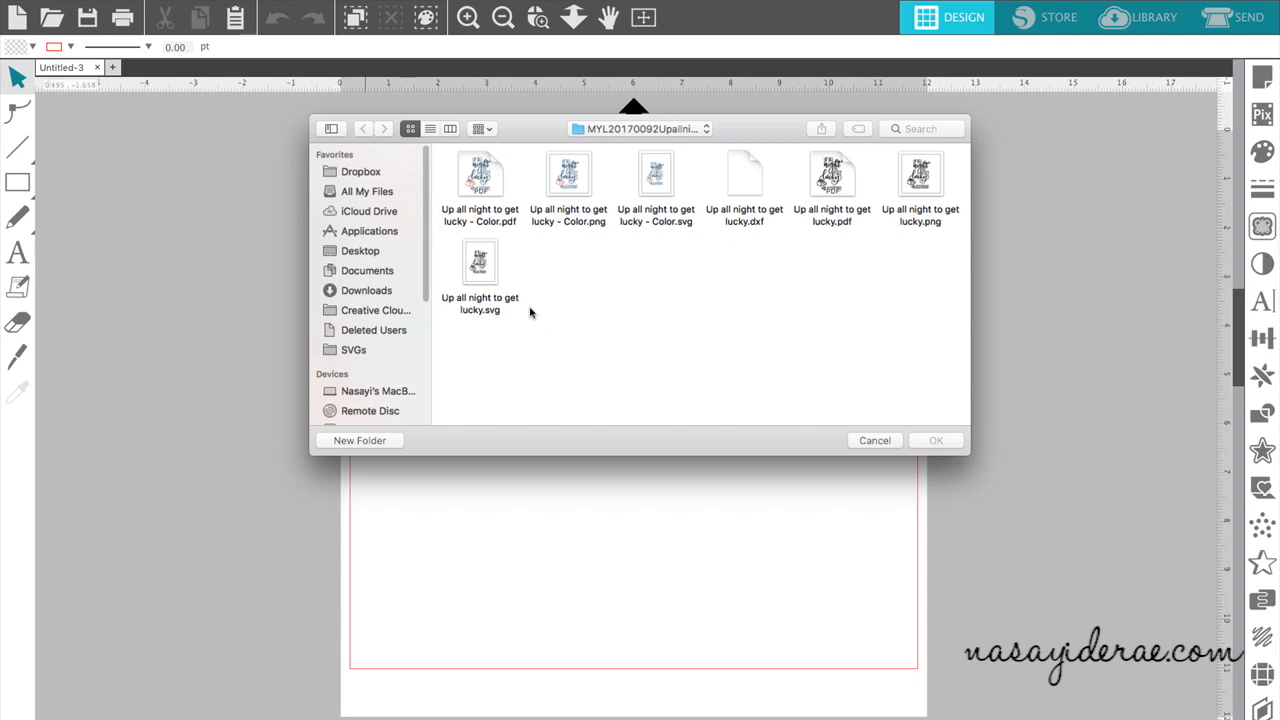
pyautogui.click(480, 264)
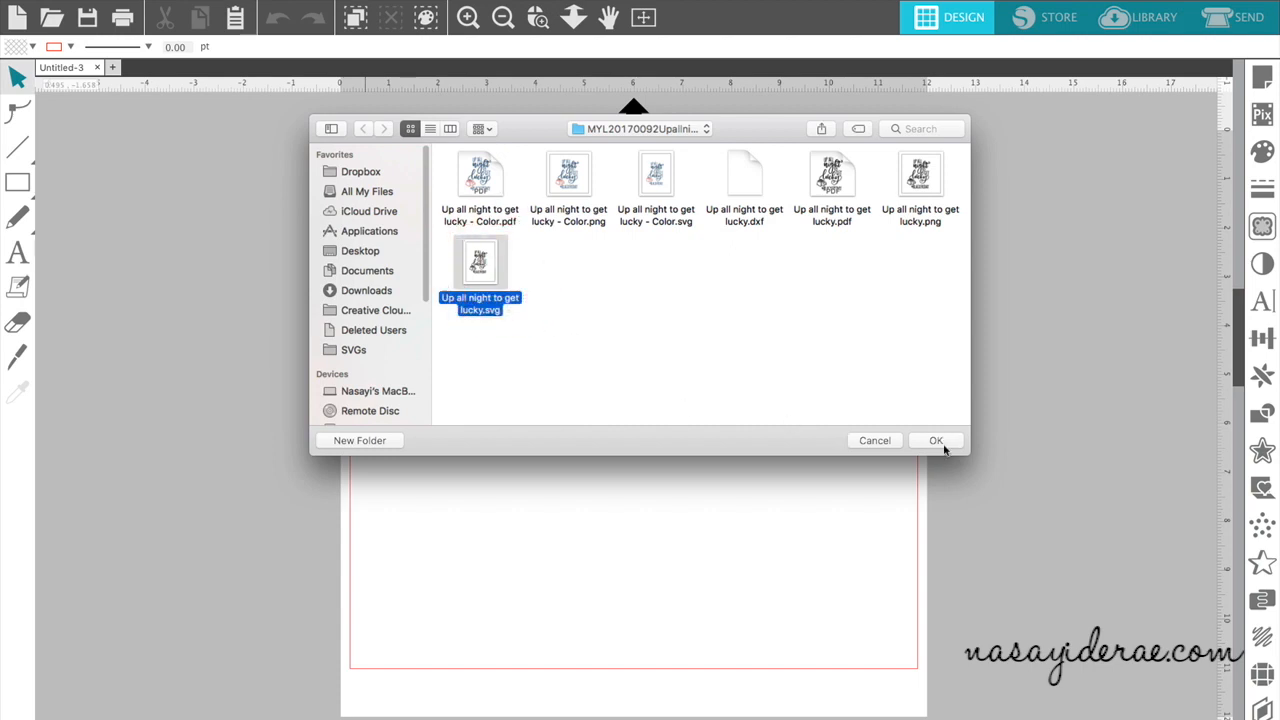
pyautogui.click(936, 440)
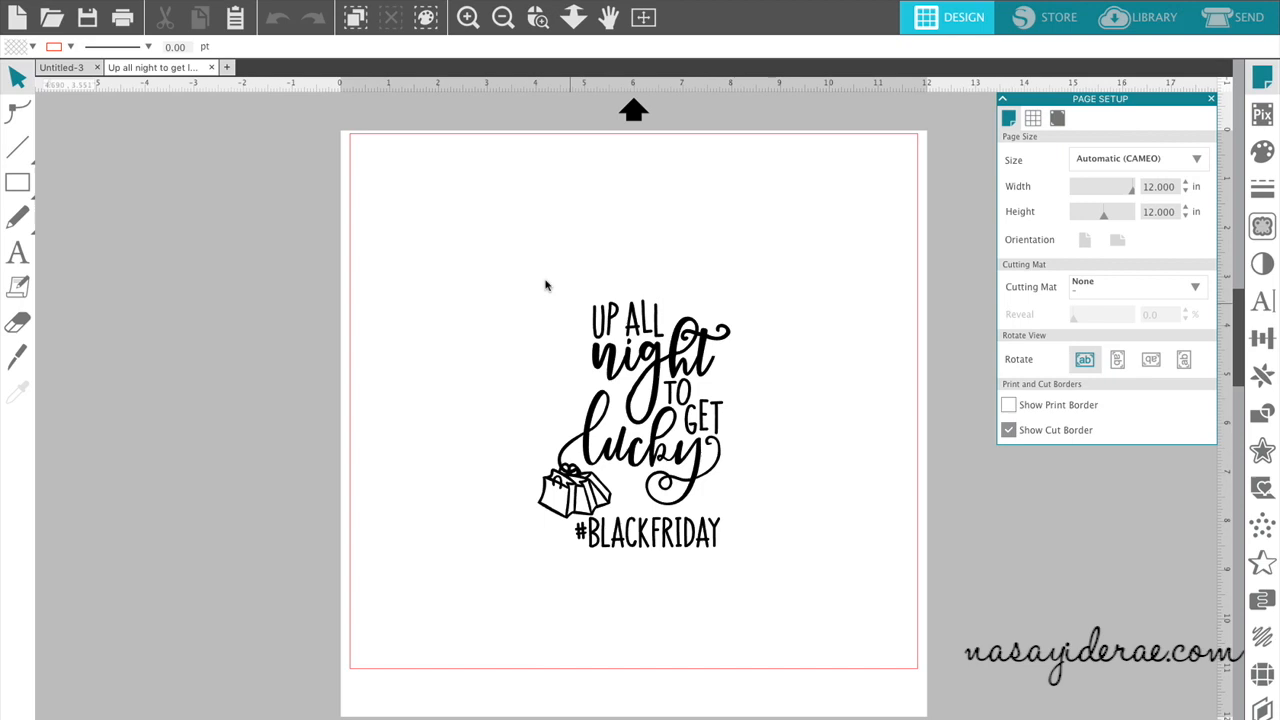
# - Select the design and scale it up to about 8.3 by 10.9 inches
pyautogui.click(630, 420)
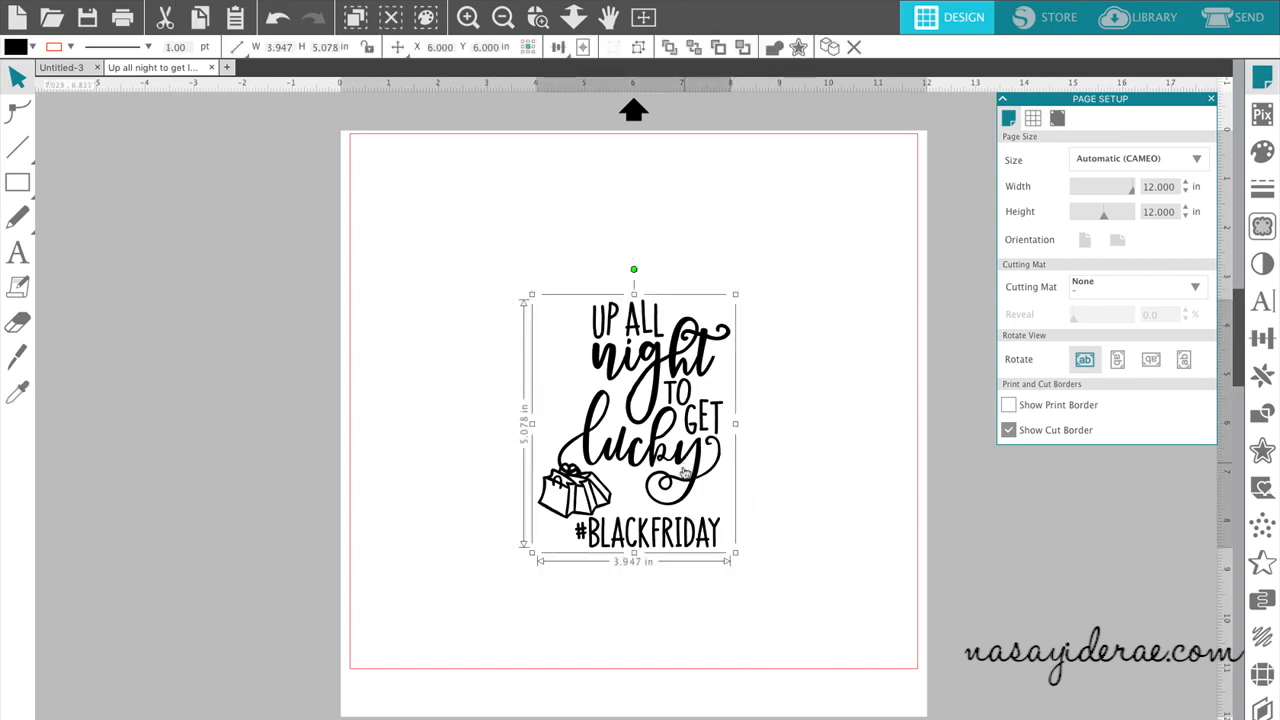
pyautogui.moveTo(632, 424); pyautogui.dragTo(492, 280)
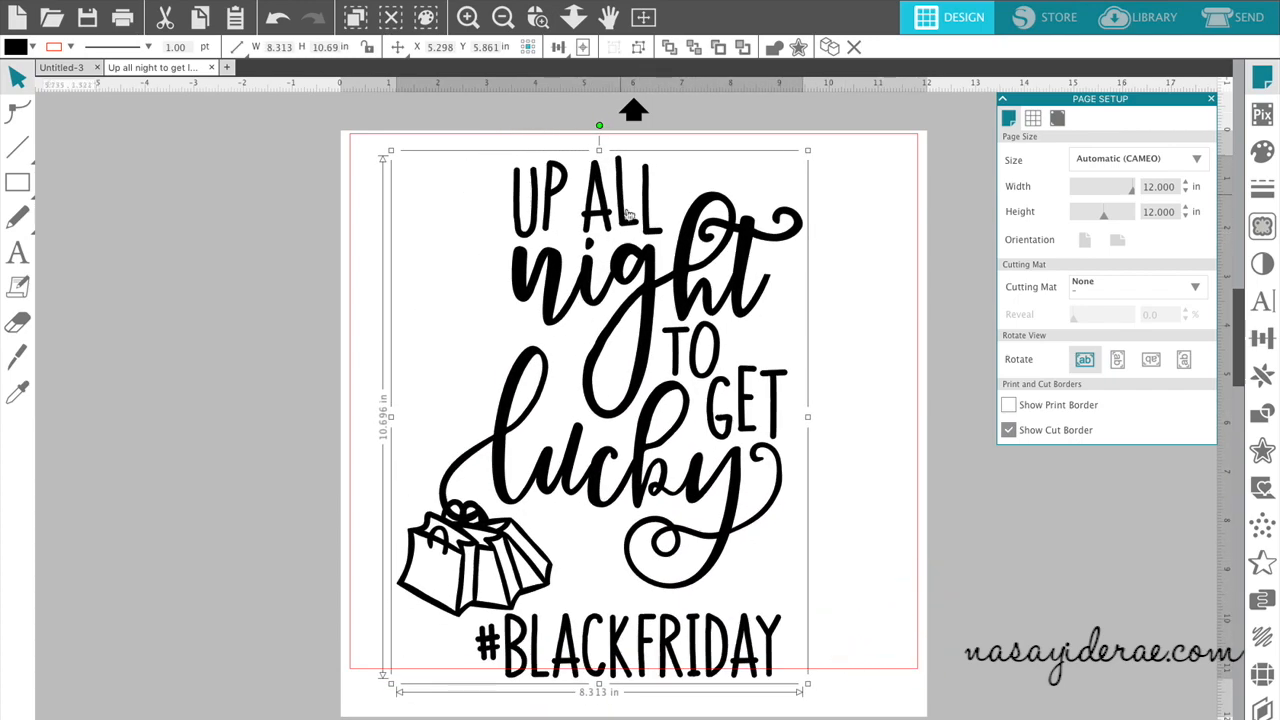
pyautogui.moveTo(664, 504)
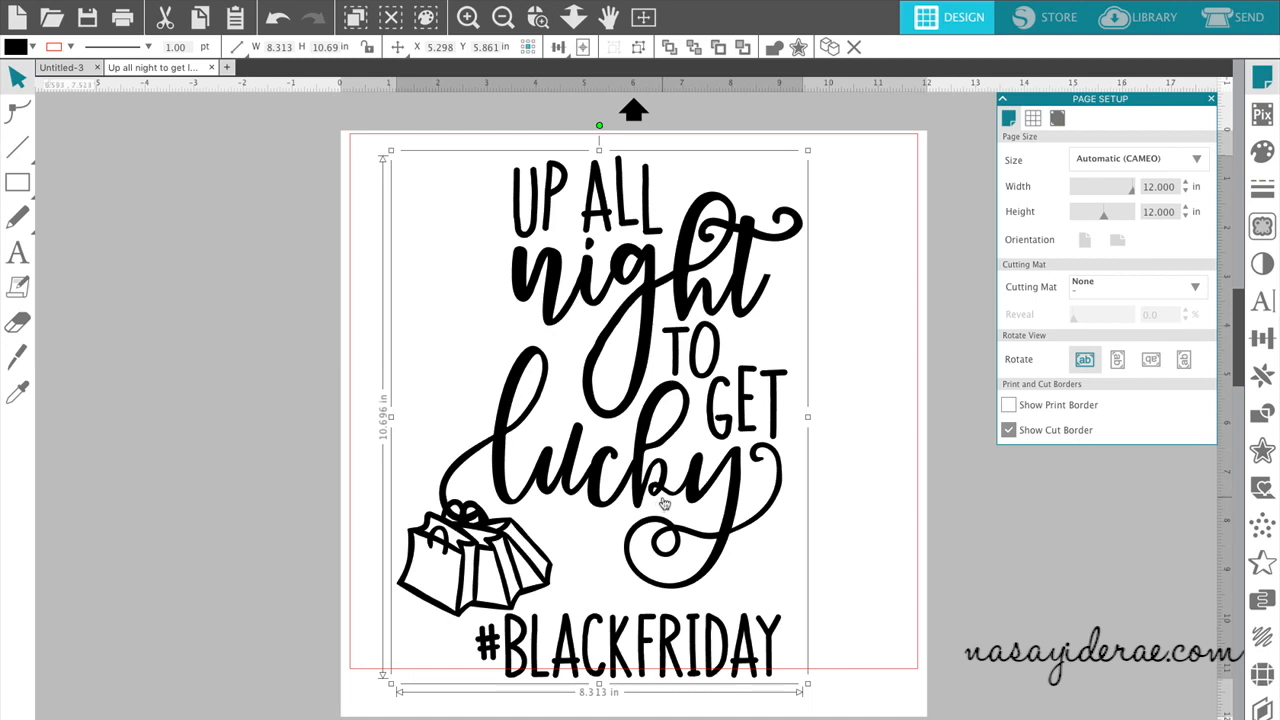
pyautogui.moveTo(724, 600)
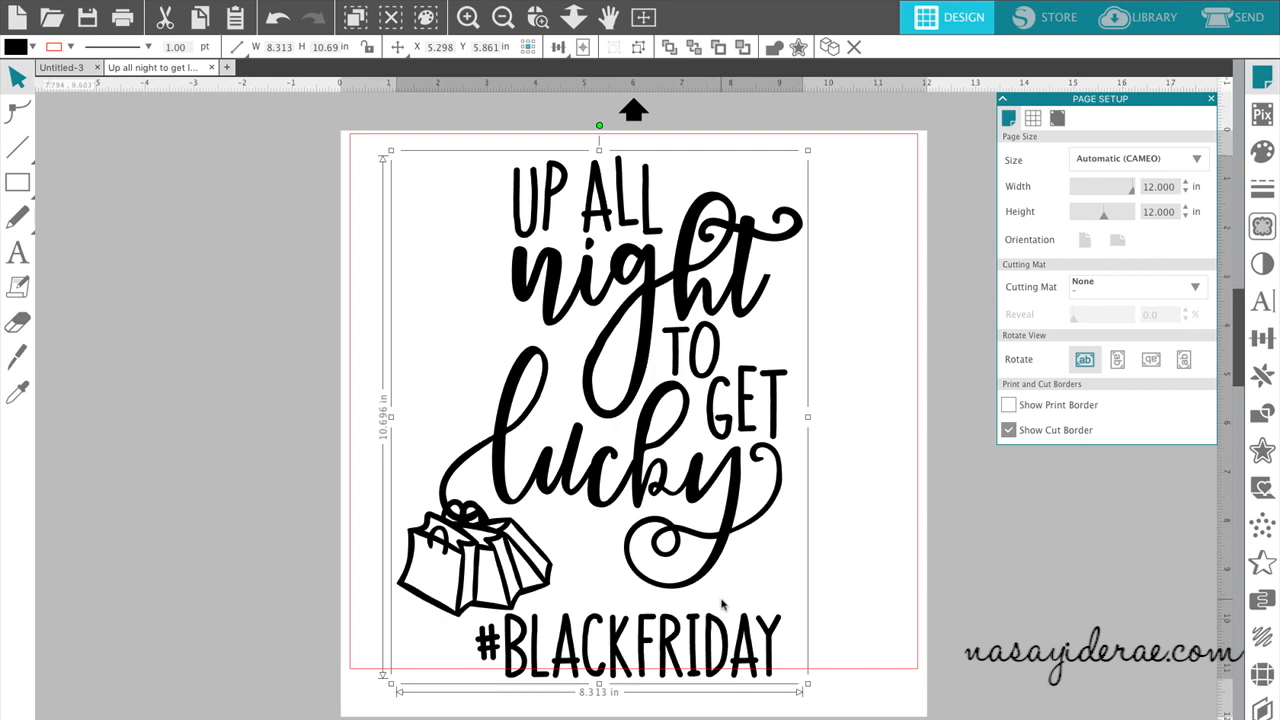
pyautogui.moveTo(684, 536)
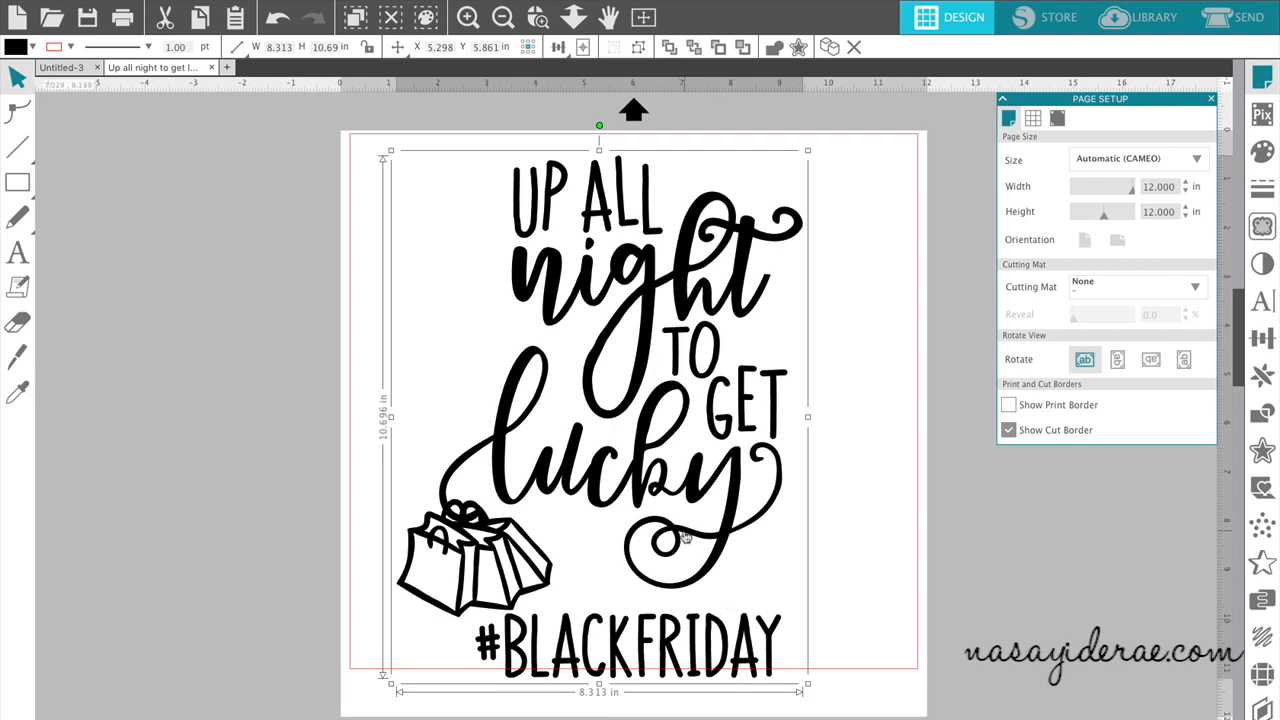
pyautogui.moveTo(696, 364)
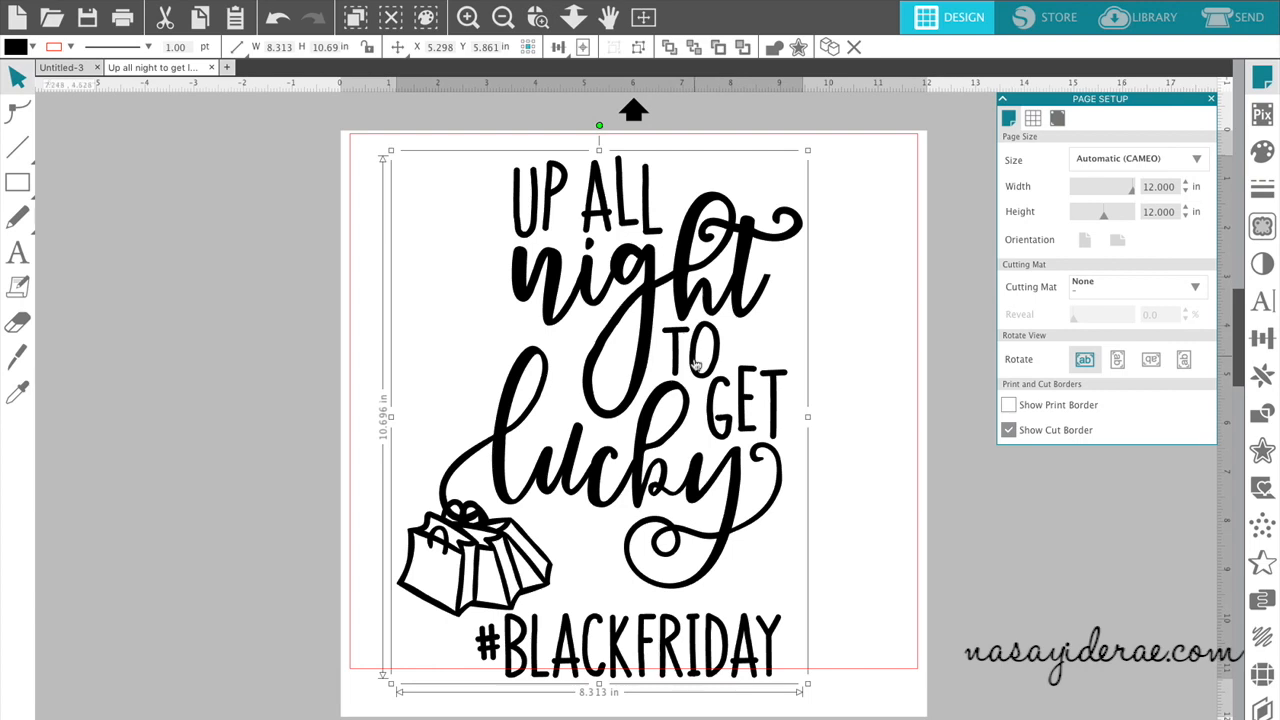
pyautogui.moveTo(688, 356)
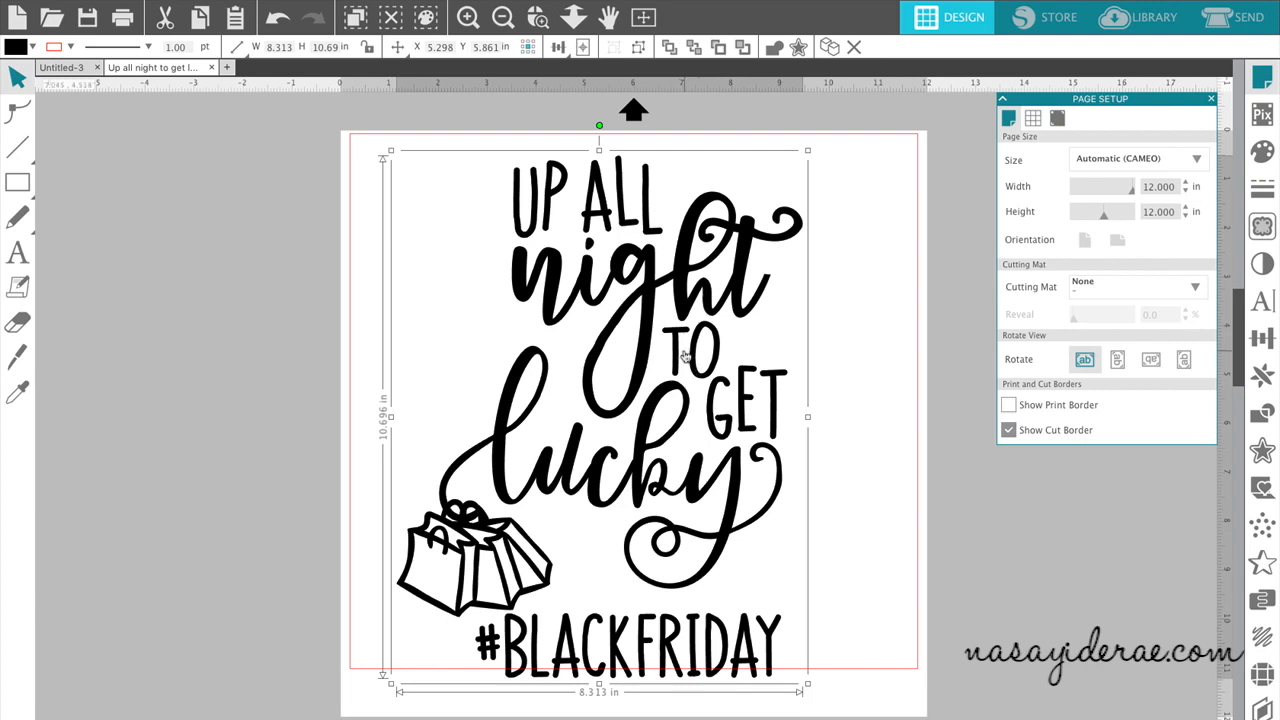
# - Ungroup the design into separate word and graphic pieces via the right-click menu
pyautogui.rightClick(684, 356)
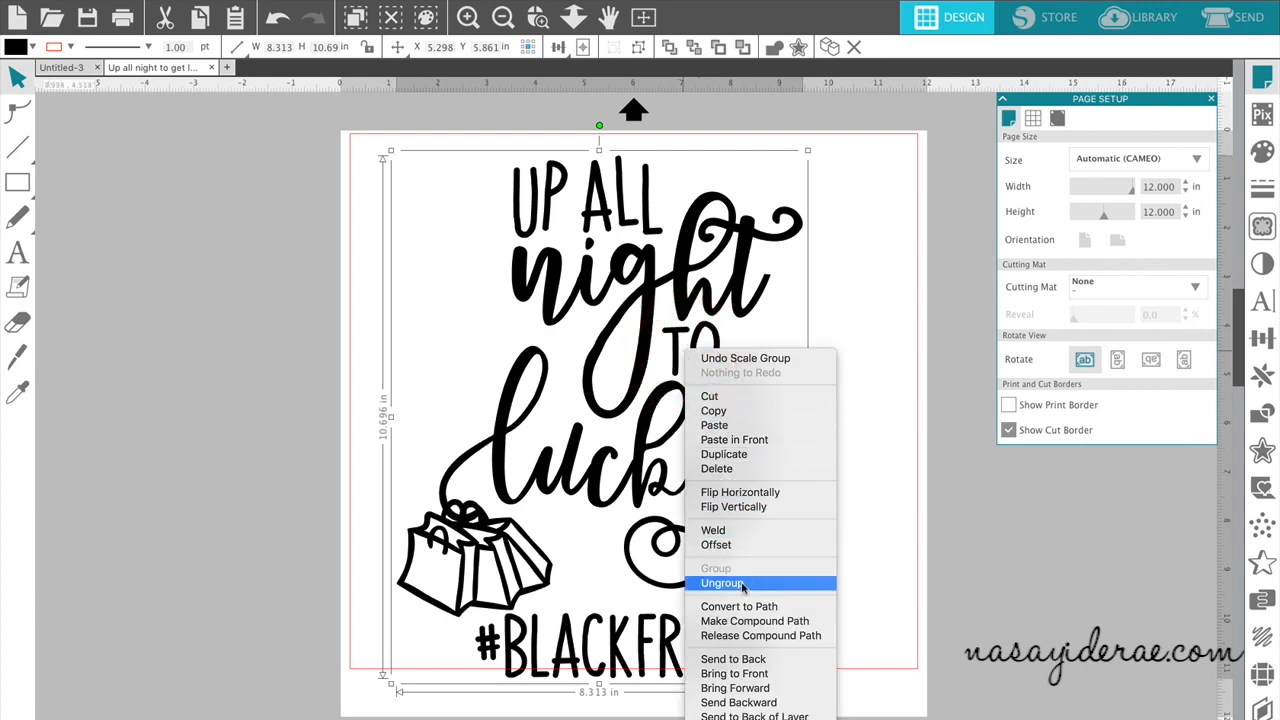
pyautogui.click(720, 584)
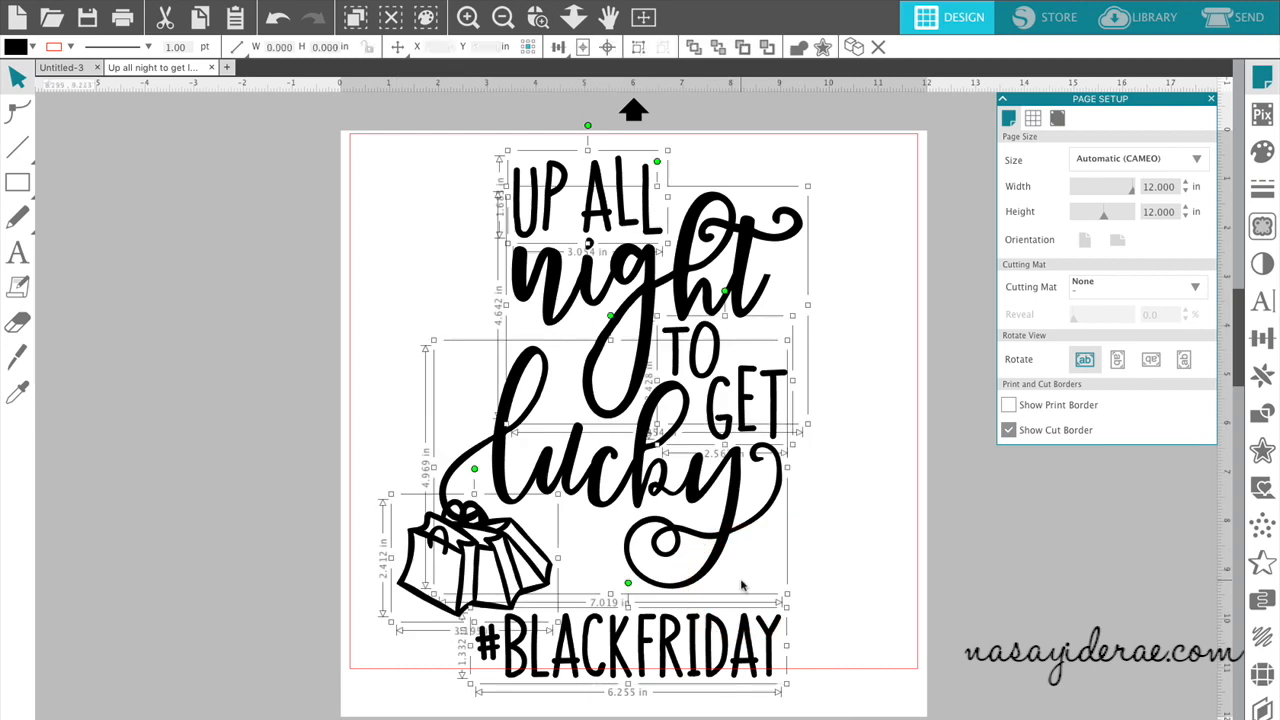
pyautogui.moveTo(732, 344)
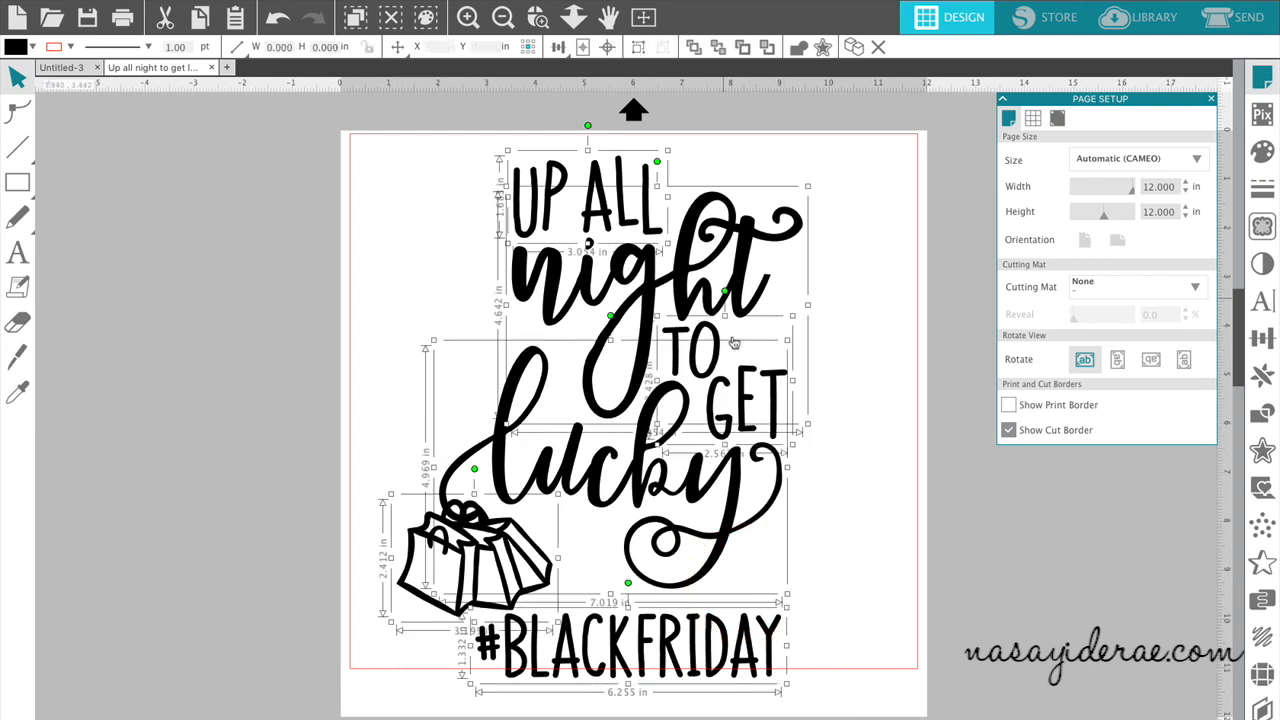
pyautogui.moveTo(600, 532)
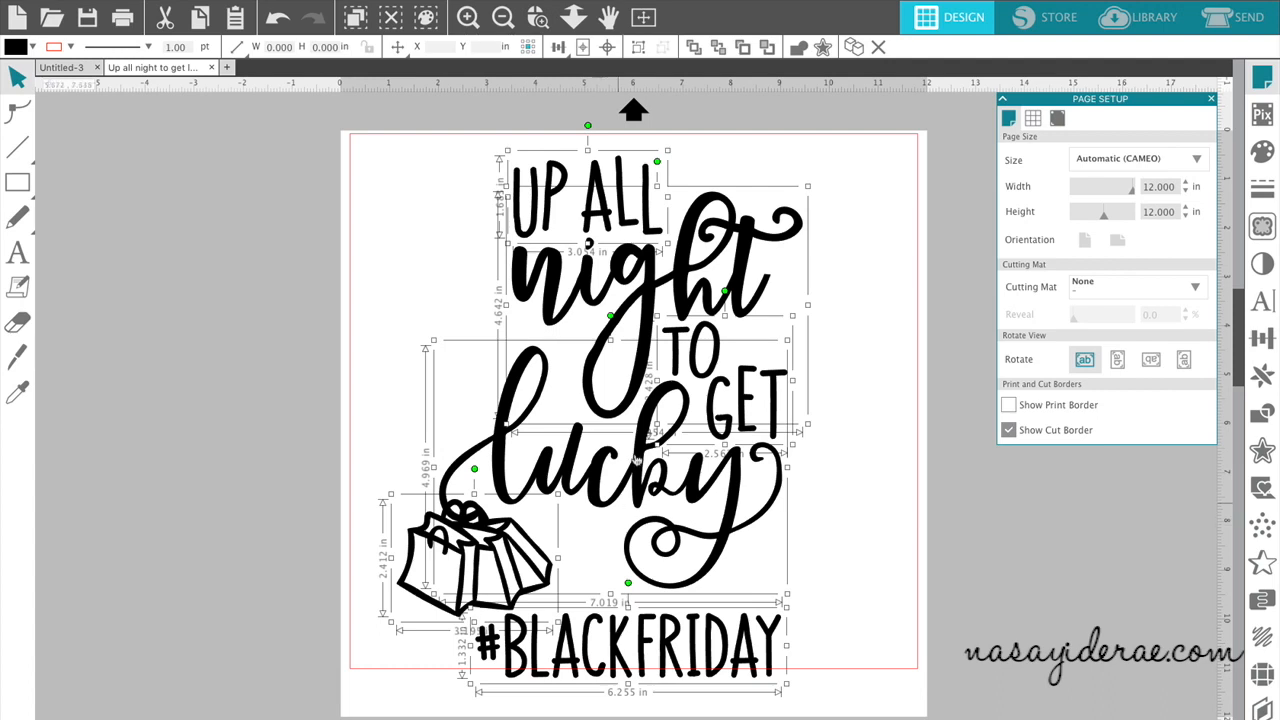
pyautogui.moveTo(916, 548)
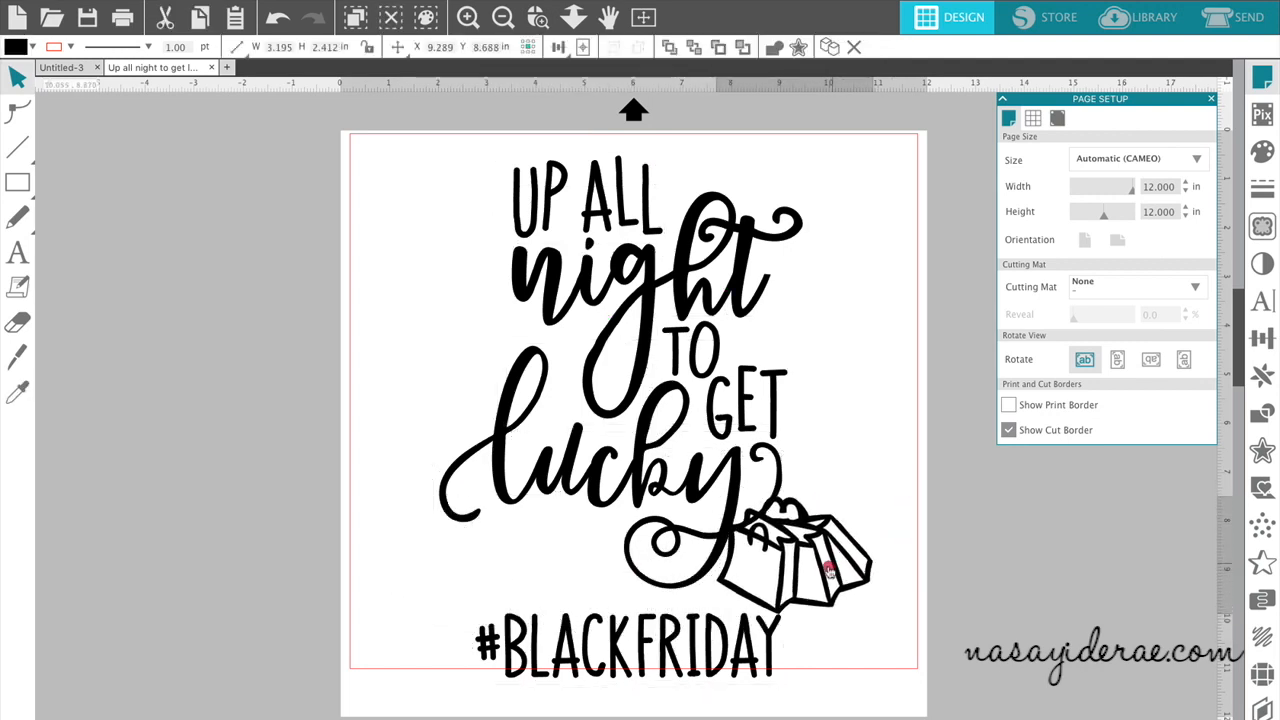
# - Tilt the shopping bags and tuck them, slightly smaller, beside the lucky swirl
pyautogui.click(800, 560)
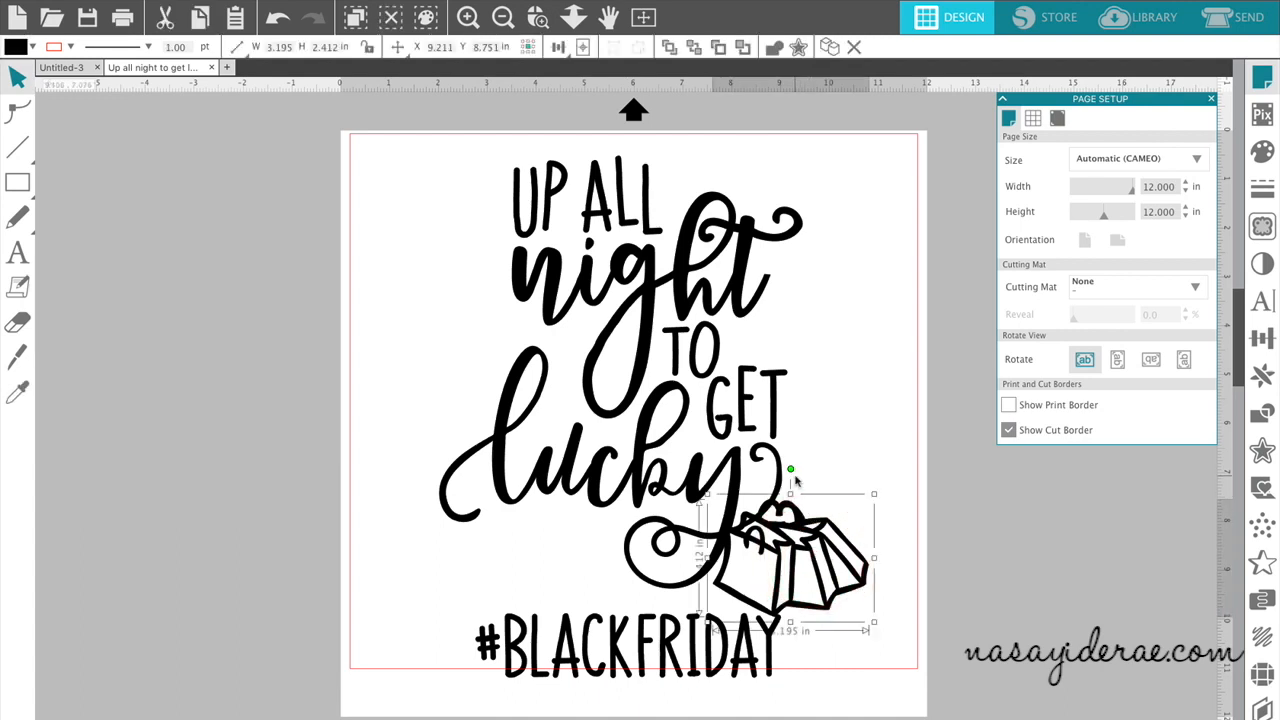
pyautogui.moveTo(790, 468); pyautogui.dragTo(758, 476)
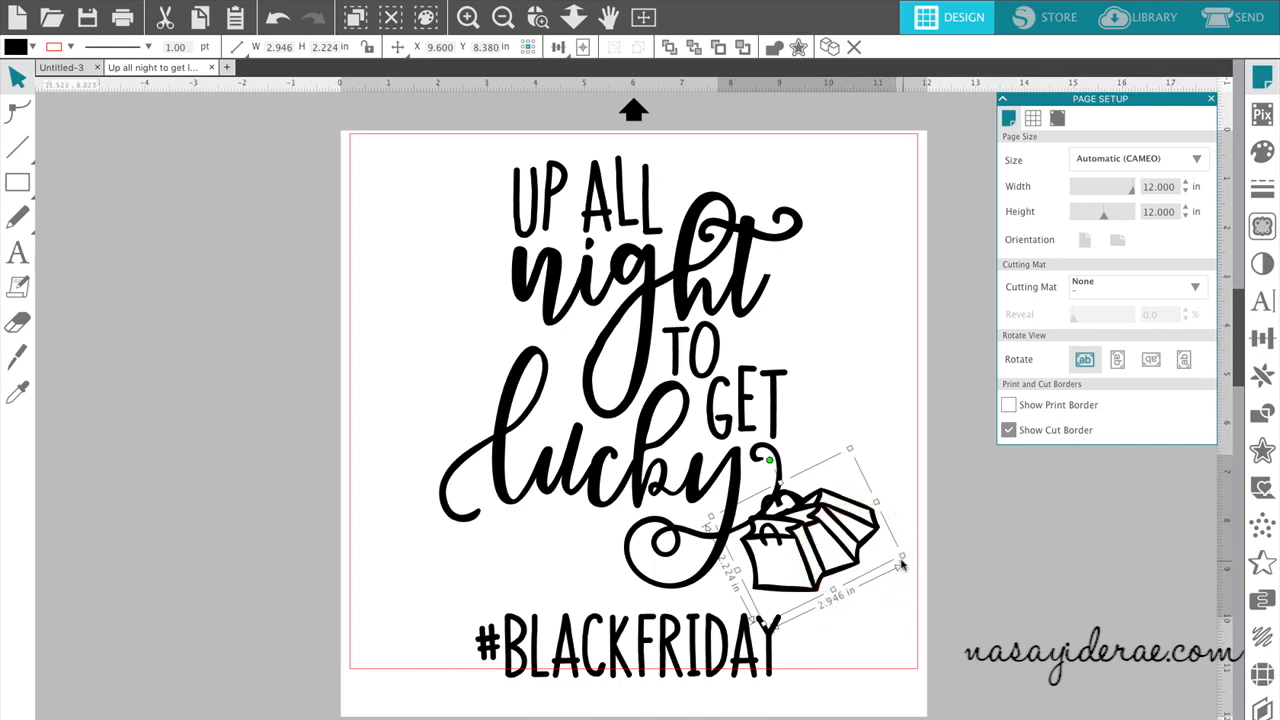
pyautogui.moveTo(900, 564); pyautogui.dragTo(852, 556)
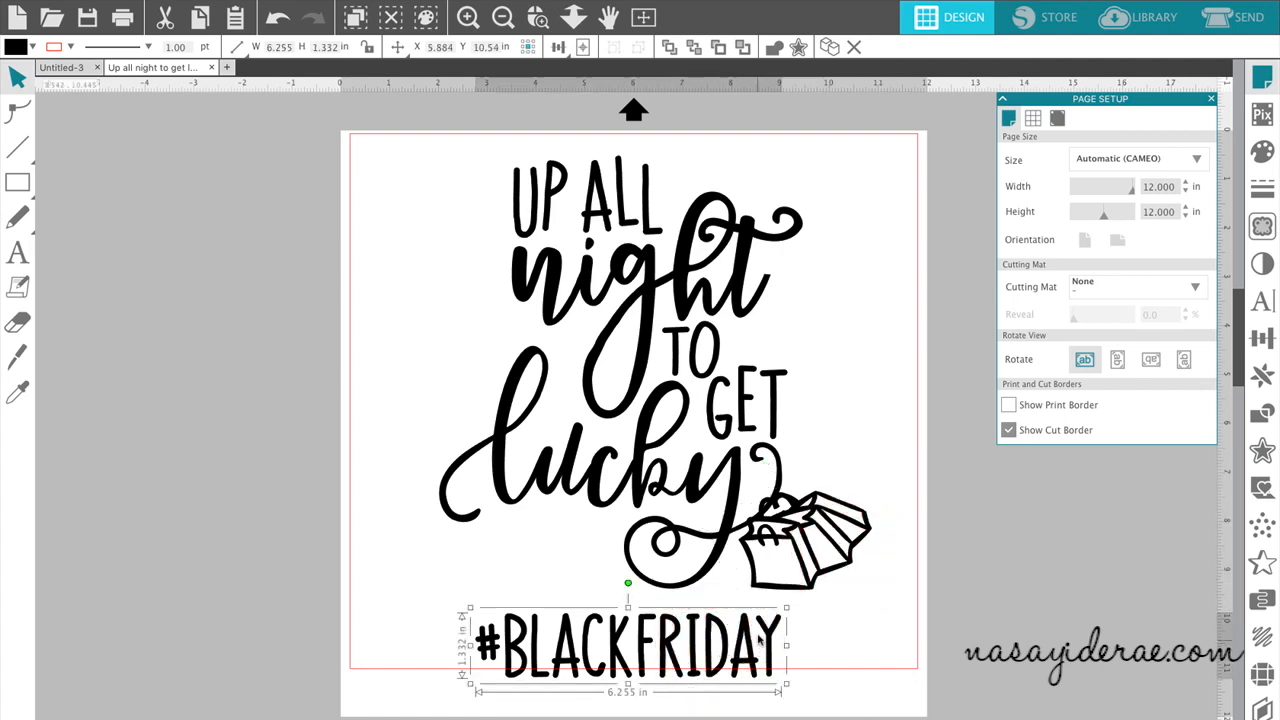
# - Shrink #BLACKFRIDAY to about 4 inches wide and place it just under the word lucky
pyautogui.moveTo(628, 644); pyautogui.dragTo(590, 638)
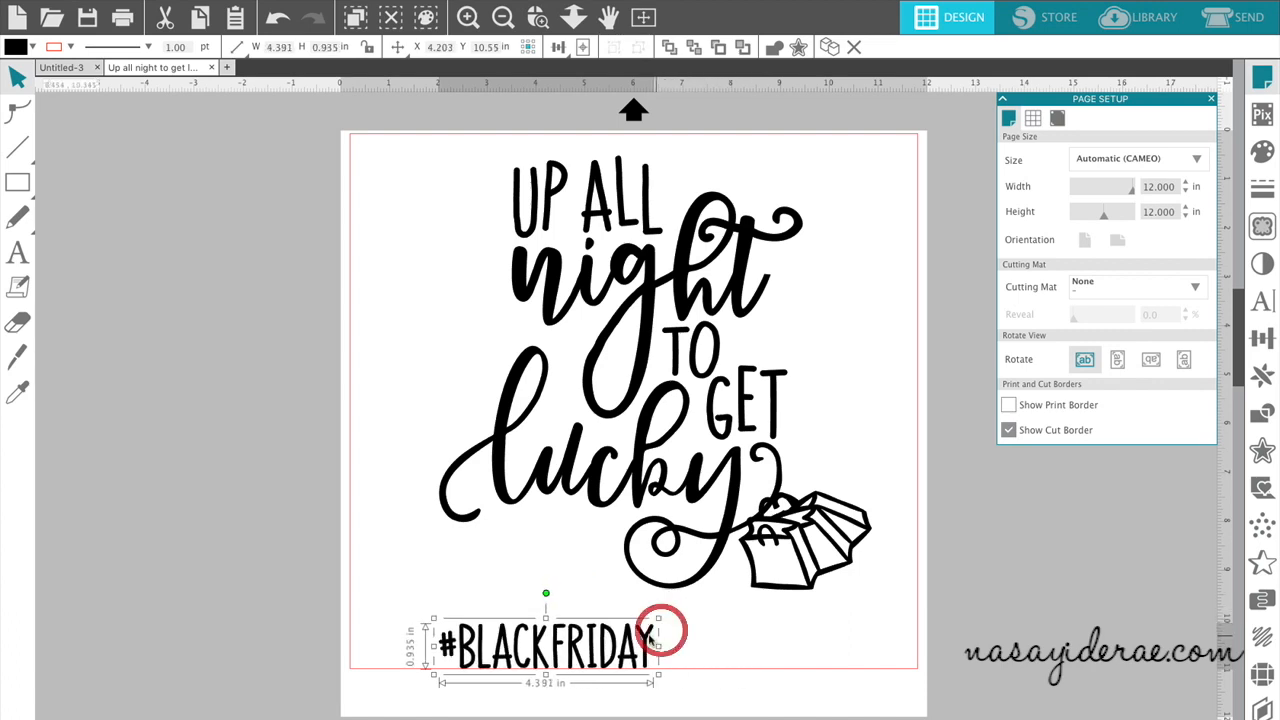
pyautogui.moveTo(544, 644); pyautogui.dragTo(510, 560)
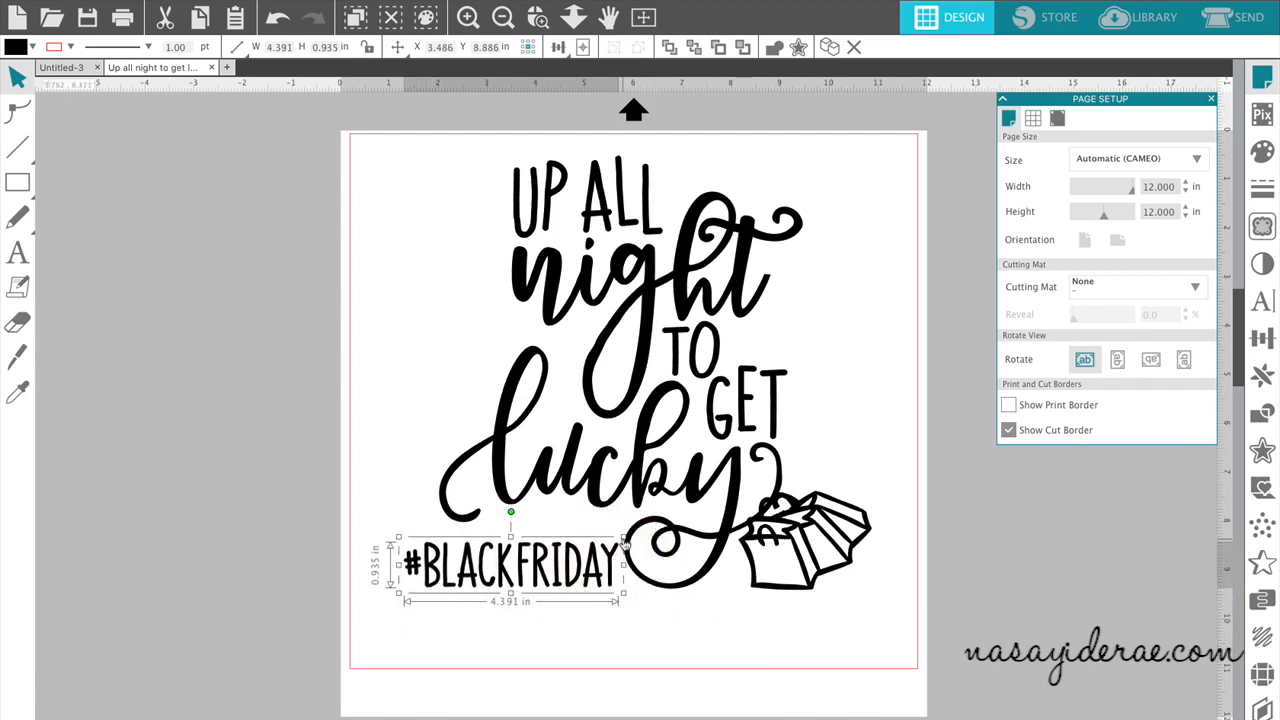
pyautogui.moveTo(624, 568); pyautogui.dragTo(590, 568)
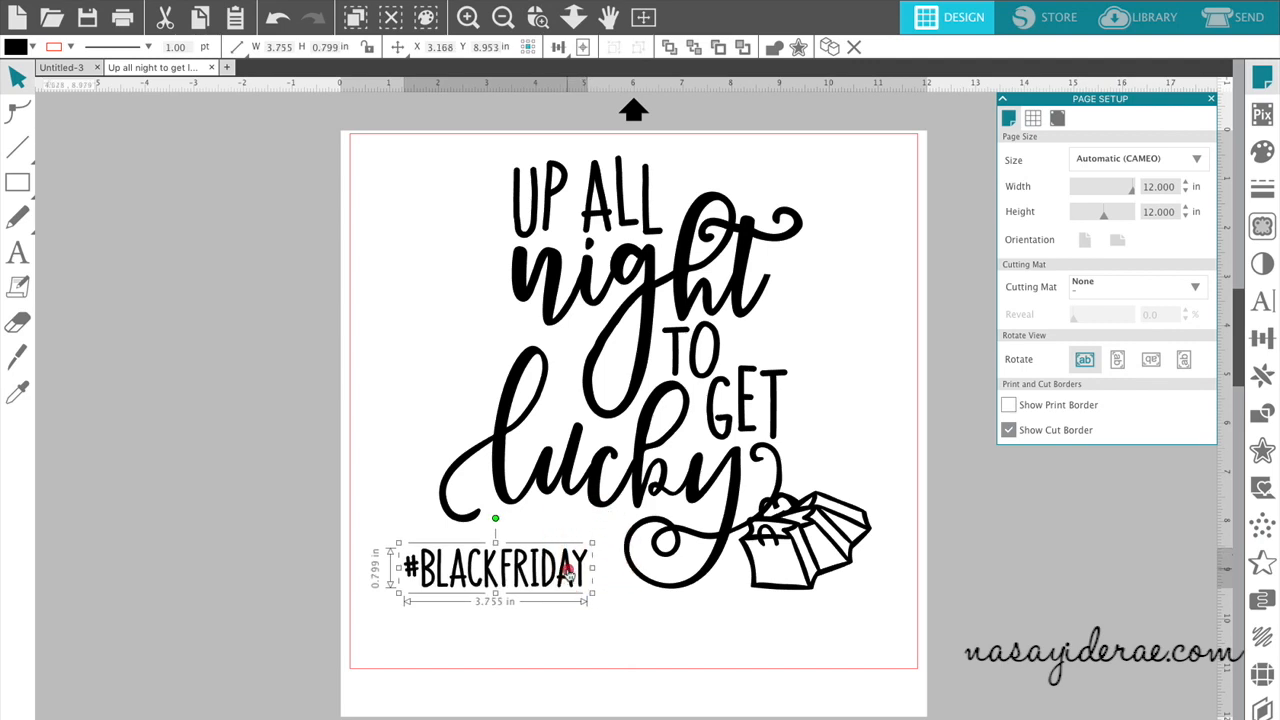
pyautogui.moveTo(490, 570); pyautogui.dragTo(524, 544)
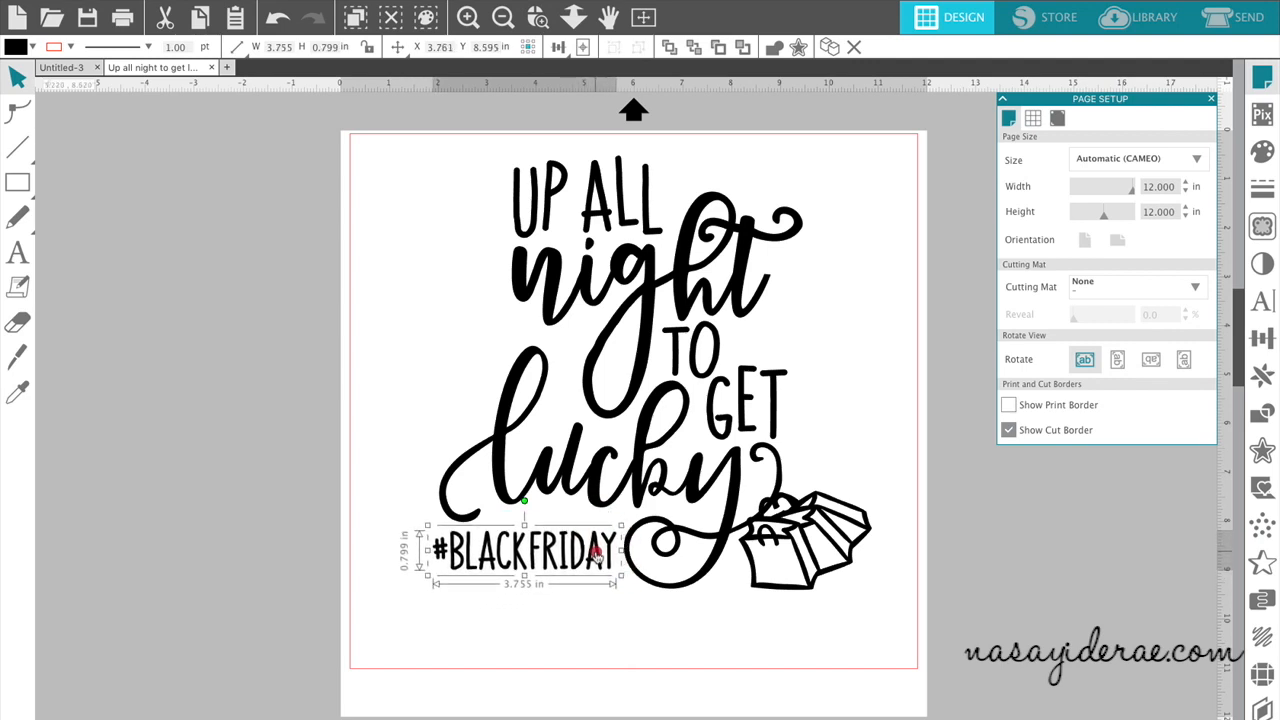
pyautogui.moveTo(520, 548); pyautogui.dragTo(528, 548)
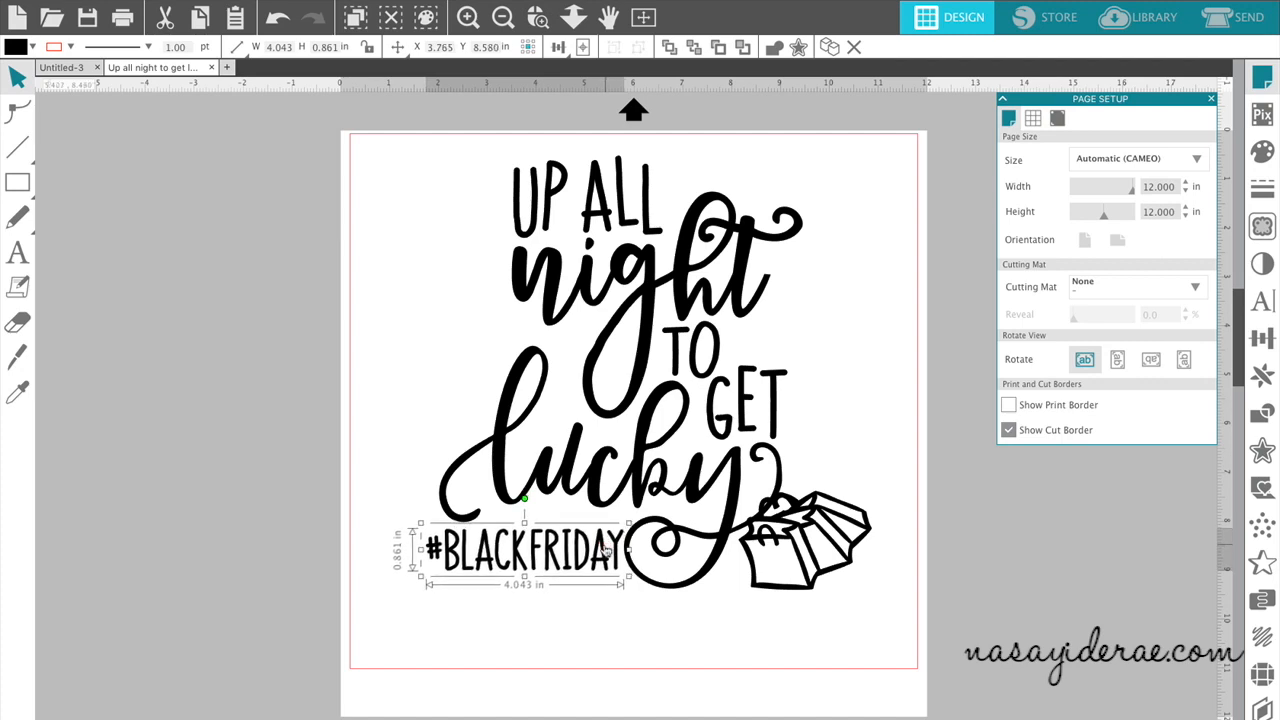
# - Select all the rearranged pieces and group them into one design
pyautogui.click(478, 206)
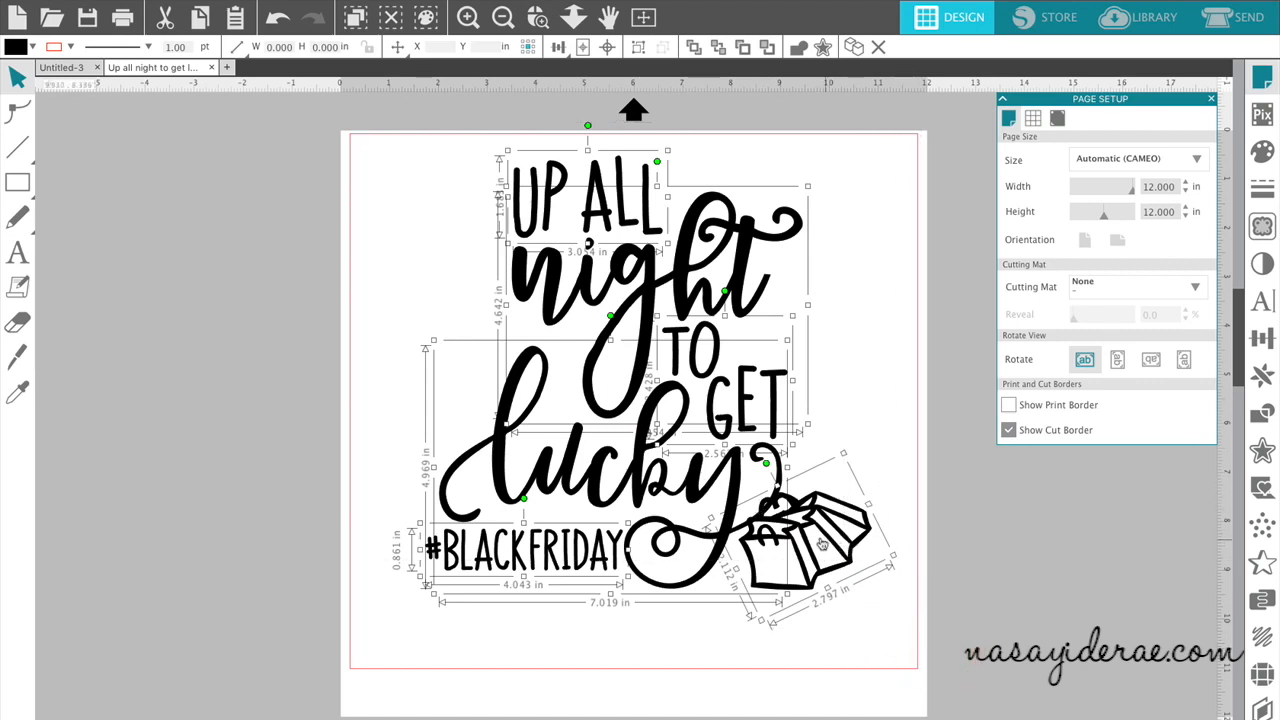
pyautogui.rightClick(770, 524)
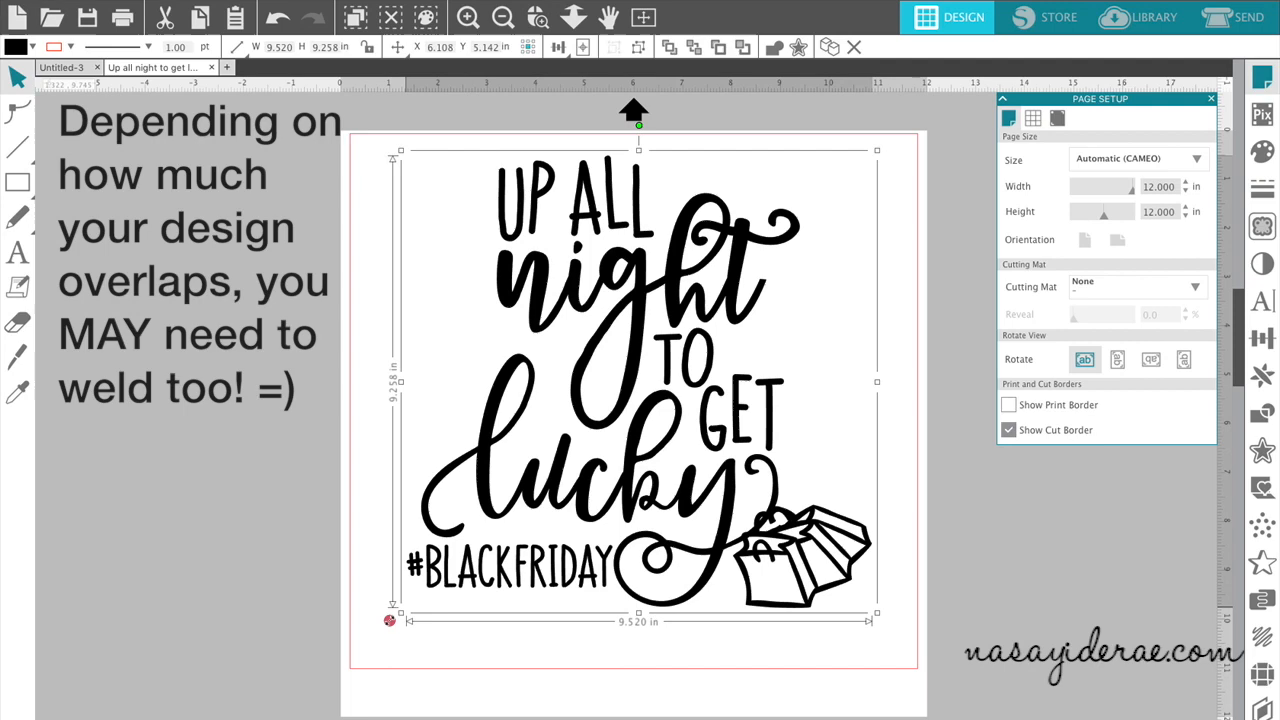
# - Drag the grouped design's corner out to about 11.4 by 11.1 inches, nearly filling the page
pyautogui.moveTo(390, 620); pyautogui.dragTo(348, 652)
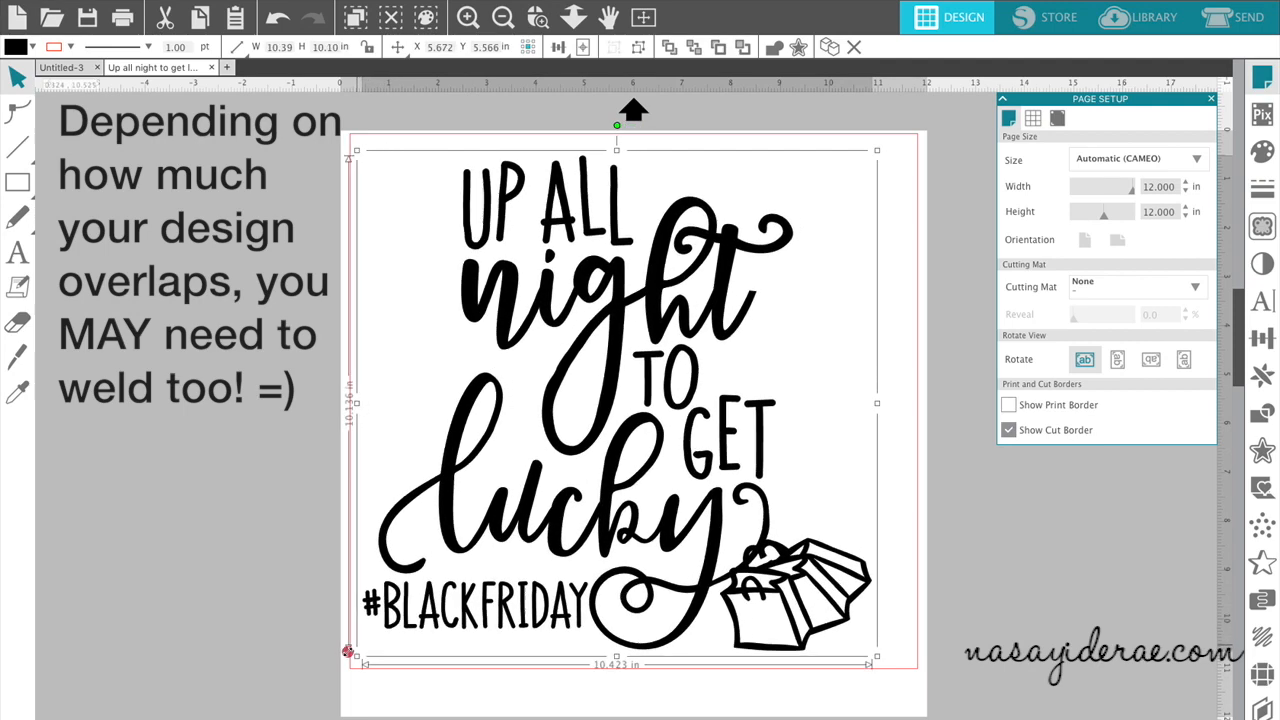
pyautogui.moveTo(348, 652); pyautogui.dragTo(332, 660)
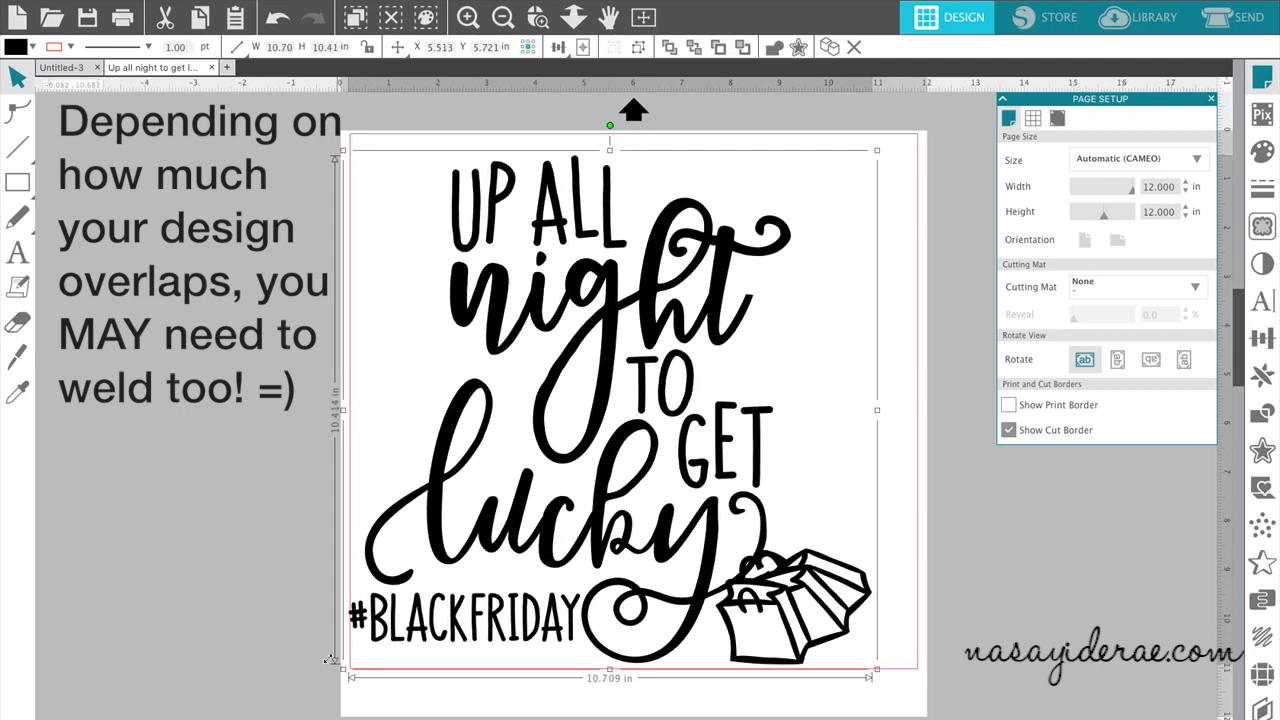
pyautogui.moveTo(340, 664); pyautogui.dragTo(330, 670)
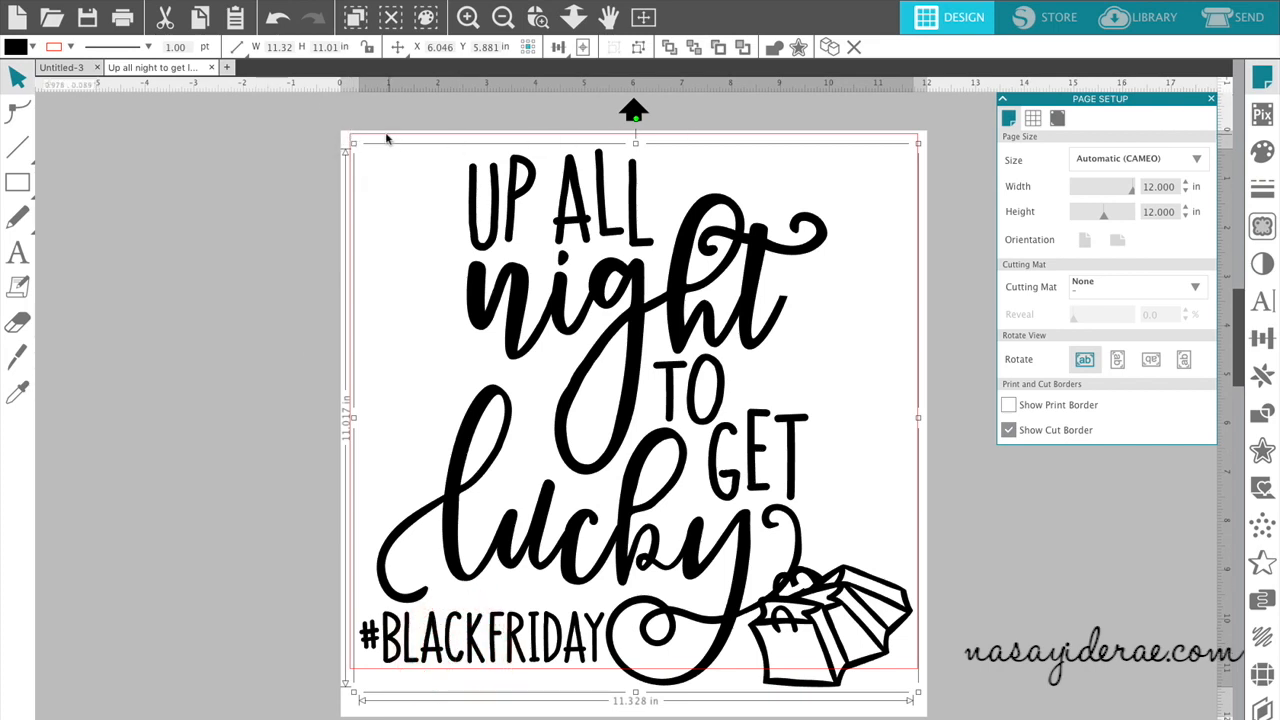
pyautogui.moveTo(344, 656)
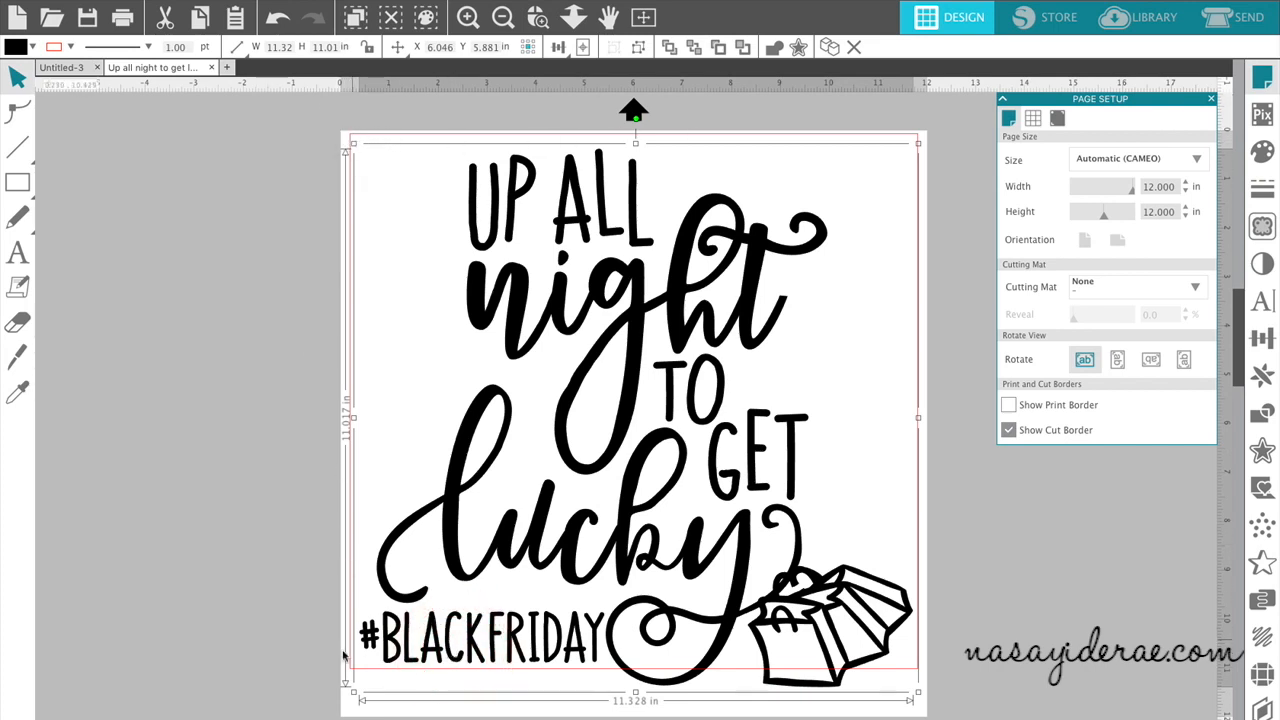
pyautogui.moveTo(348, 688); pyautogui.dragTo(344, 692)
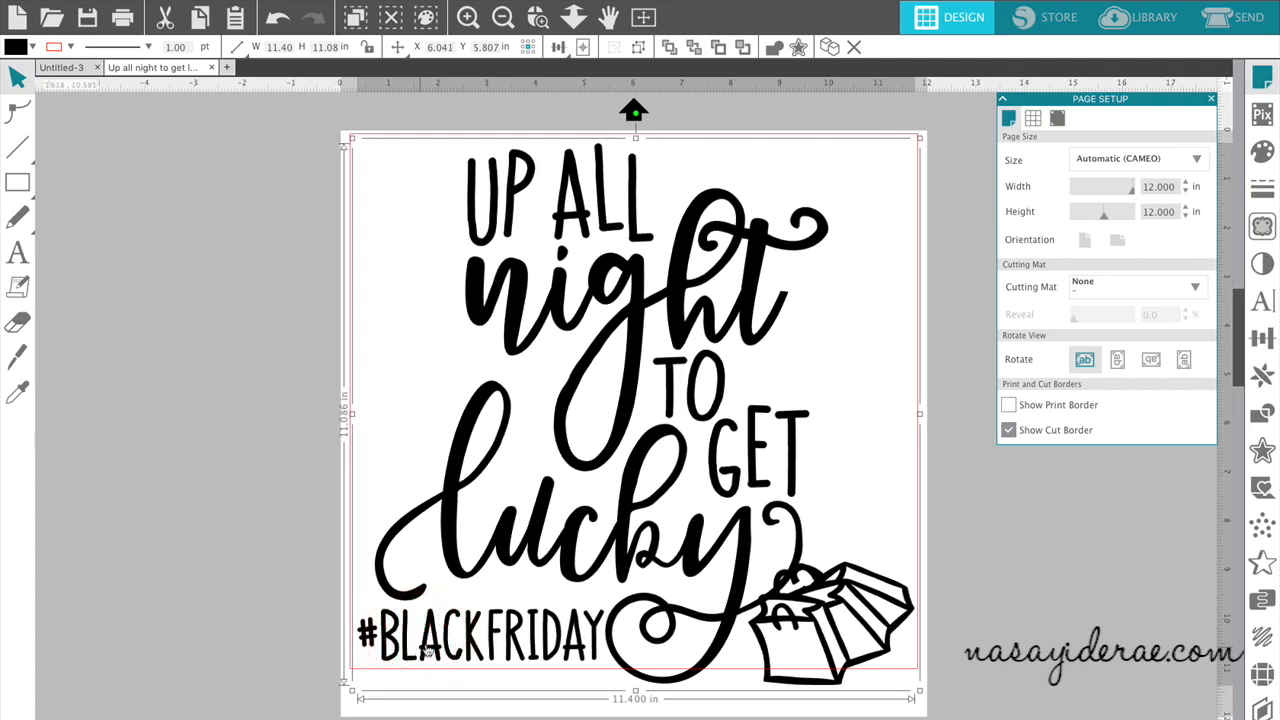
pyautogui.moveTo(1192, 122)
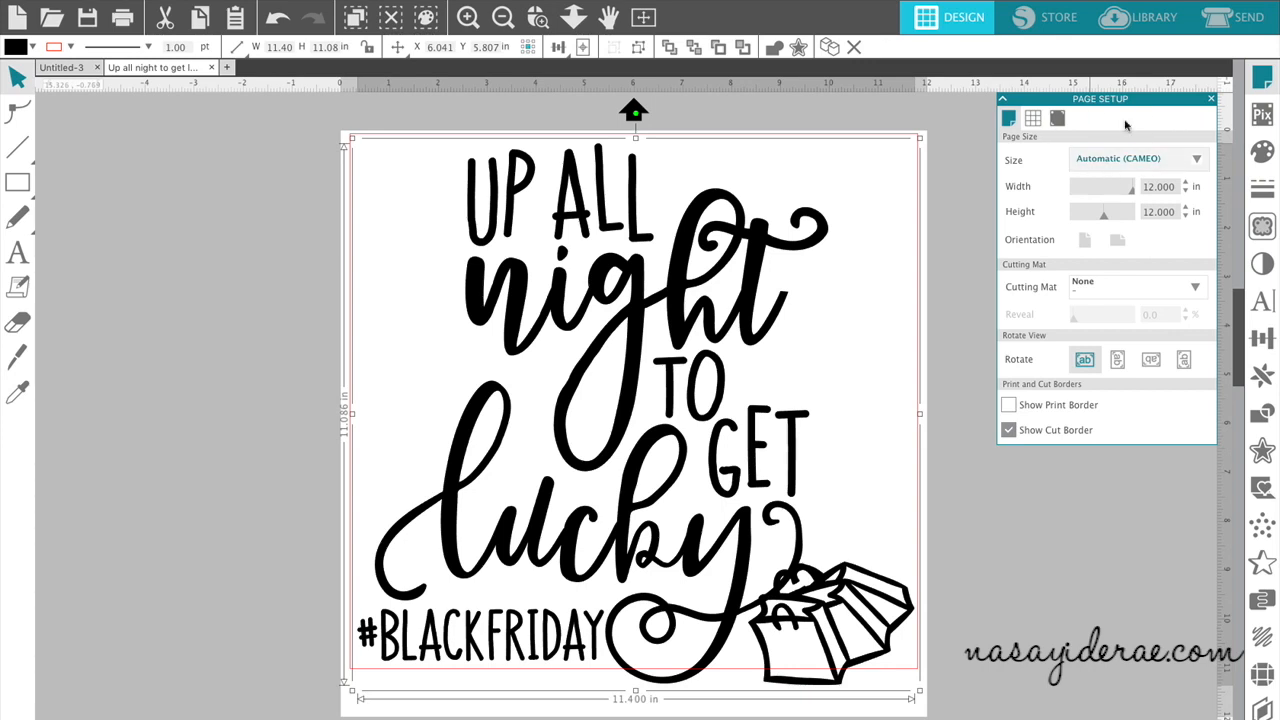
pyautogui.click(1212, 98)
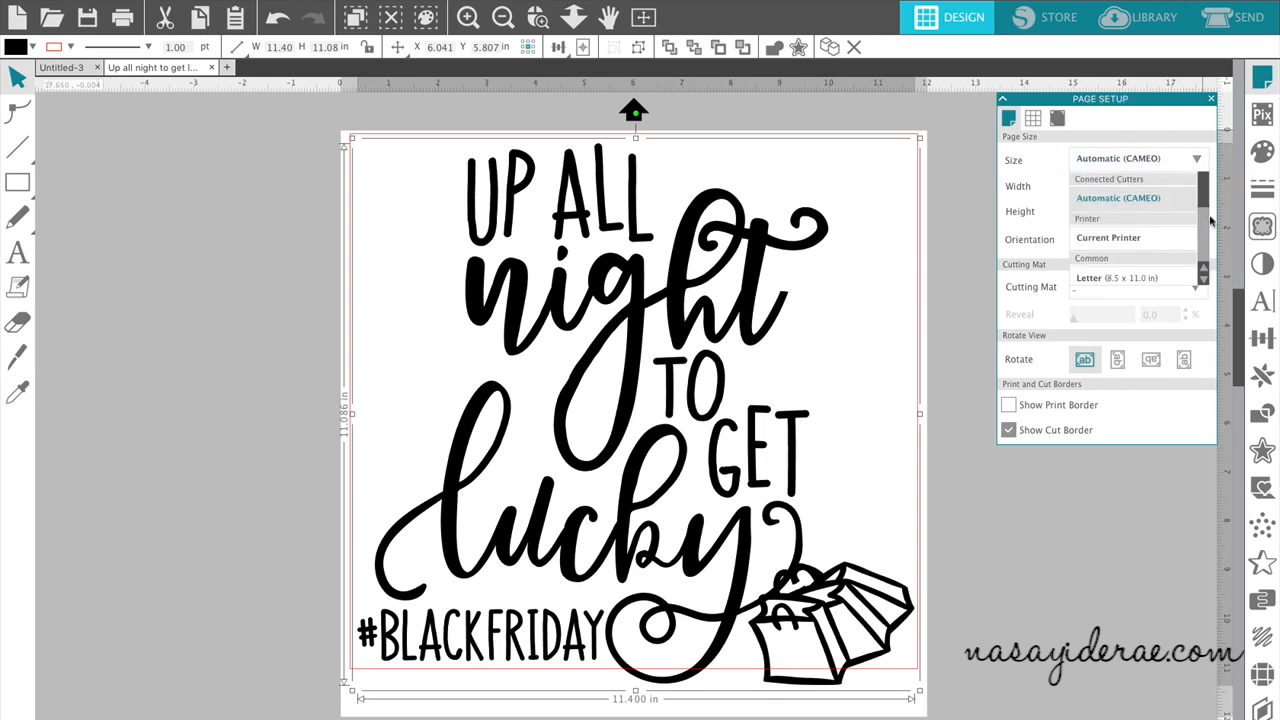
# - Set the page to a Custom size with the height raised to 24 inches
pyautogui.scroll(-3)
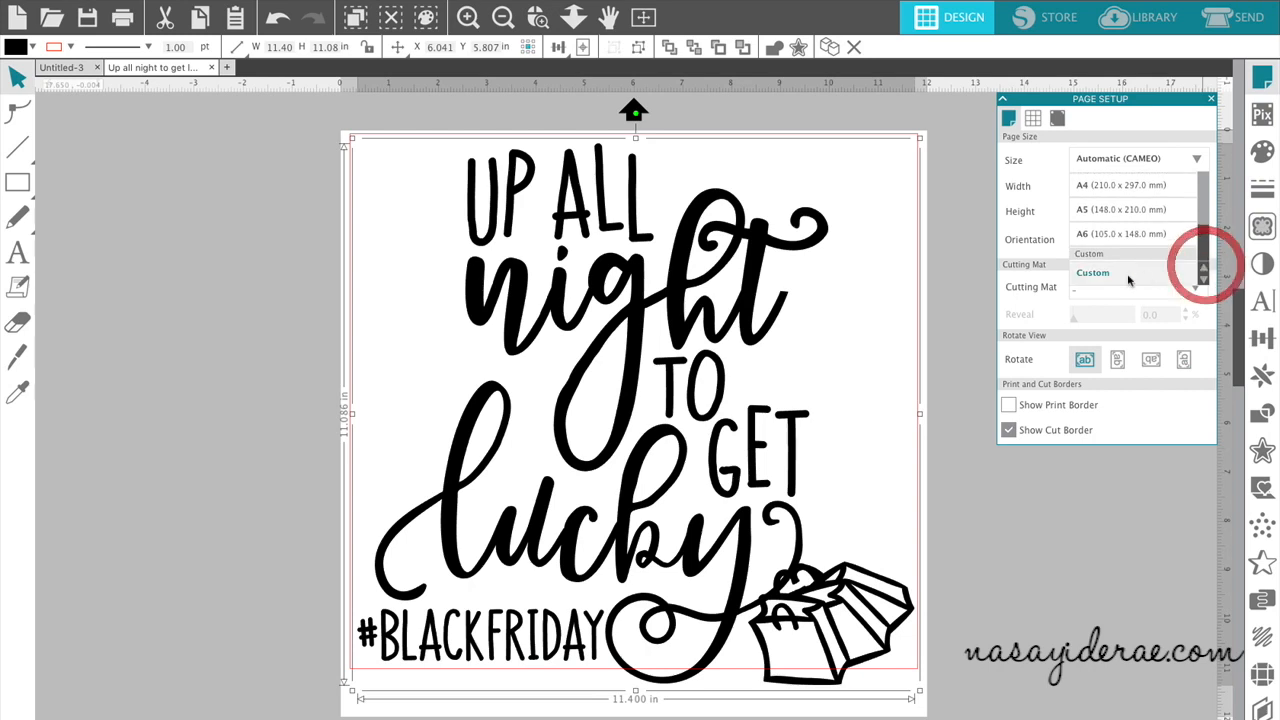
pyautogui.click(1092, 272)
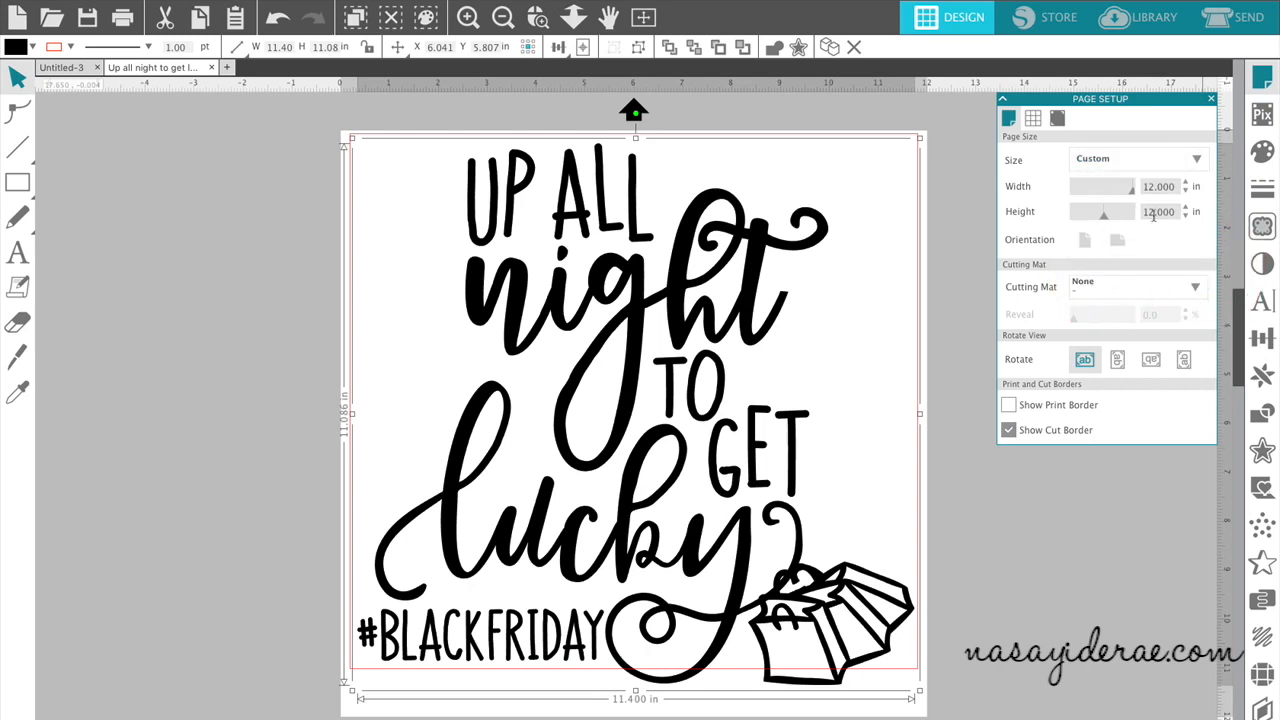
pyautogui.click(1186, 206)
pyautogui.write('24.000')
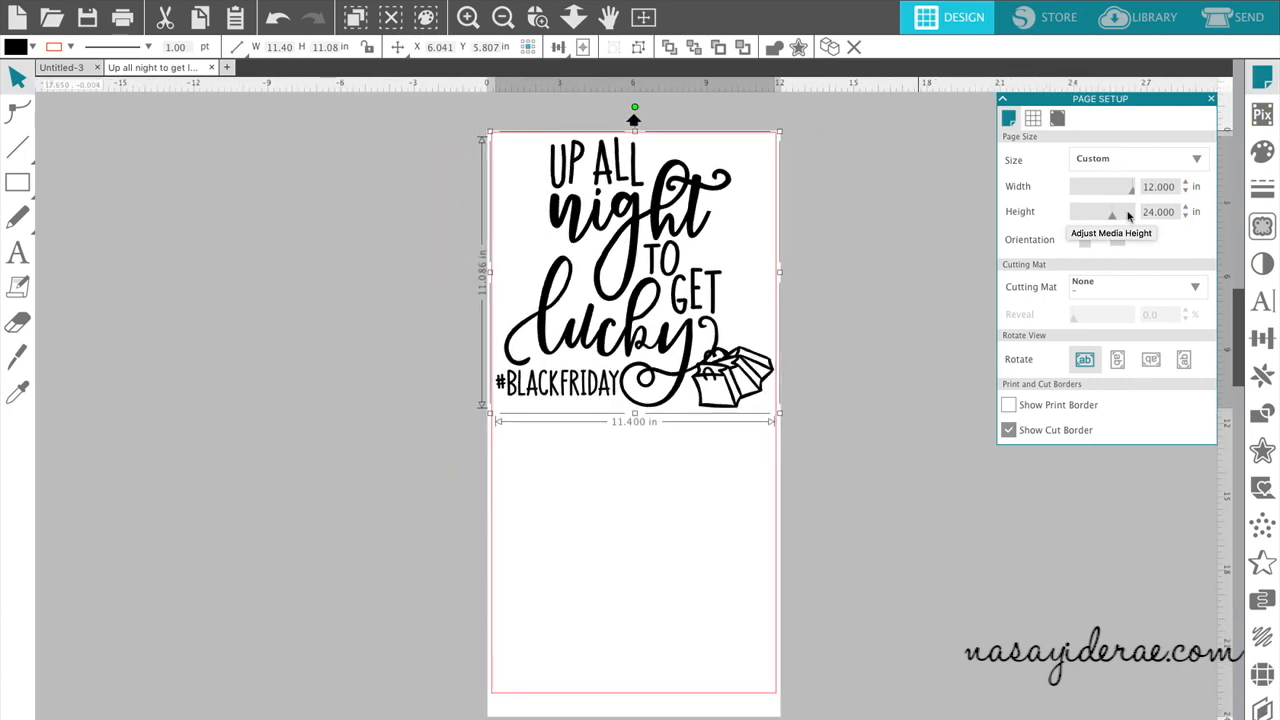
pyautogui.moveTo(888, 354)
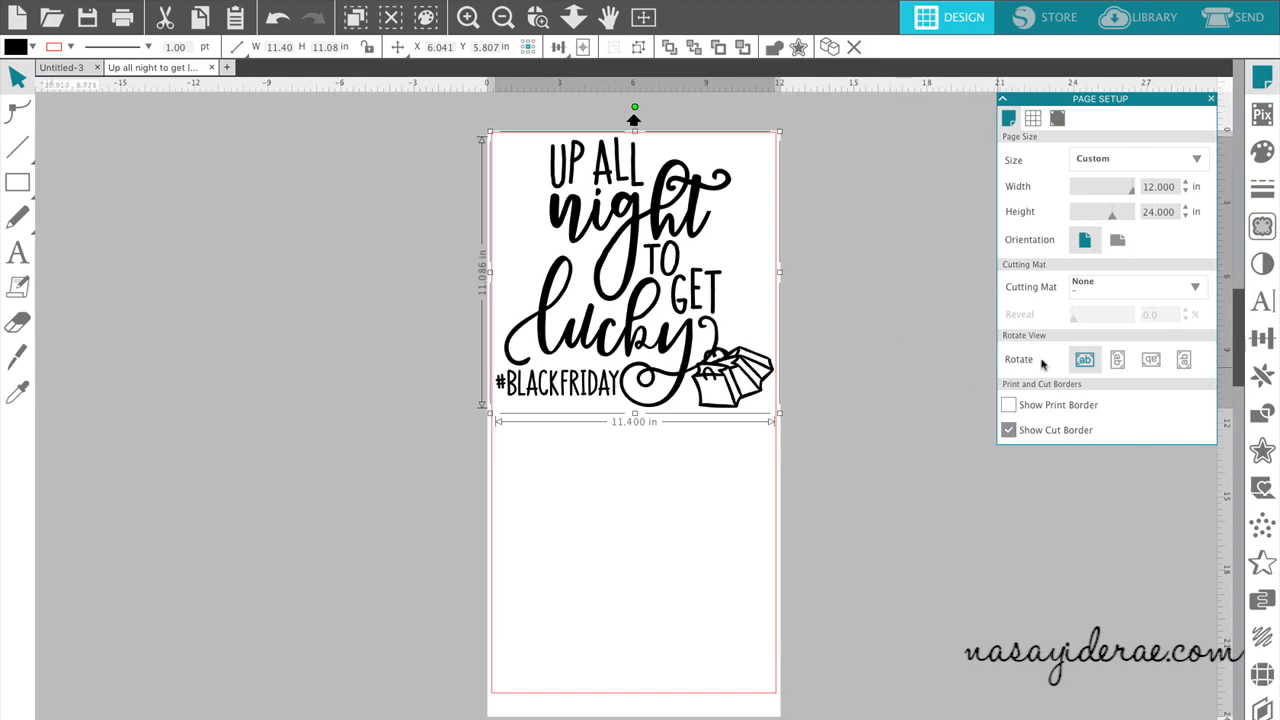
pyautogui.click(936, 290)
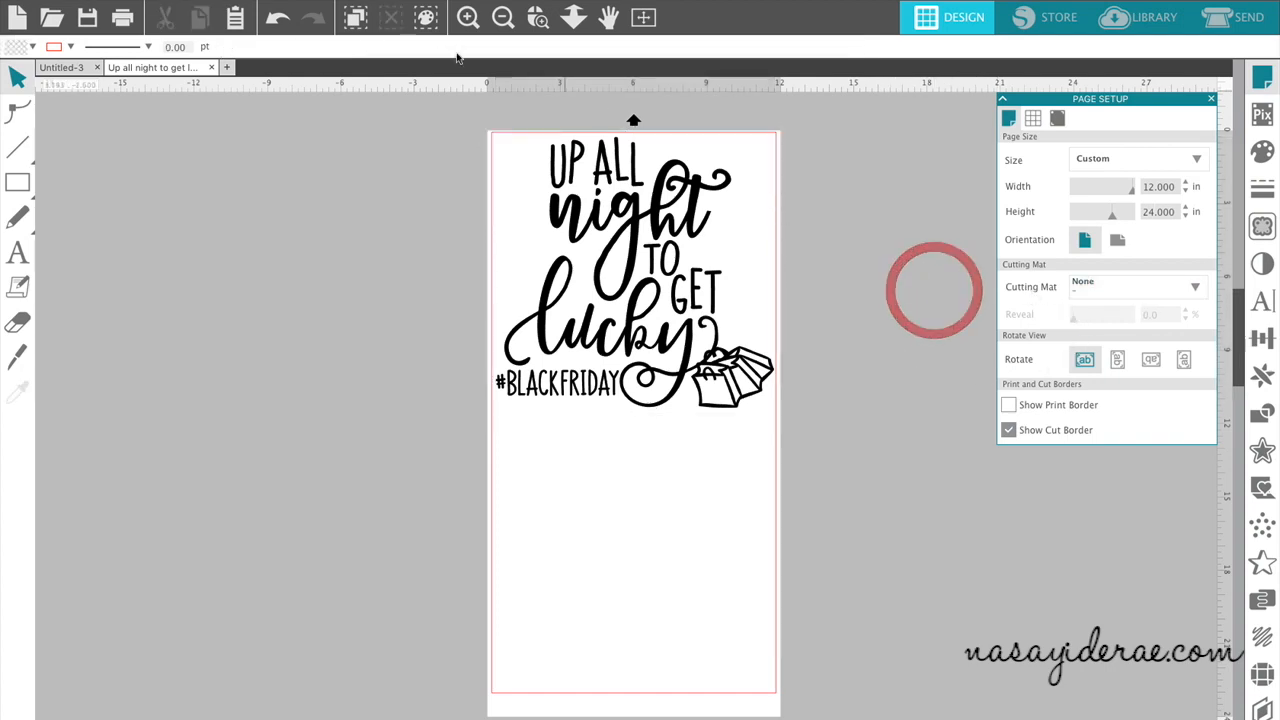
# - Close the Page Setup panel, leaving the design at the top of the tall page
pyautogui.click(468, 16)
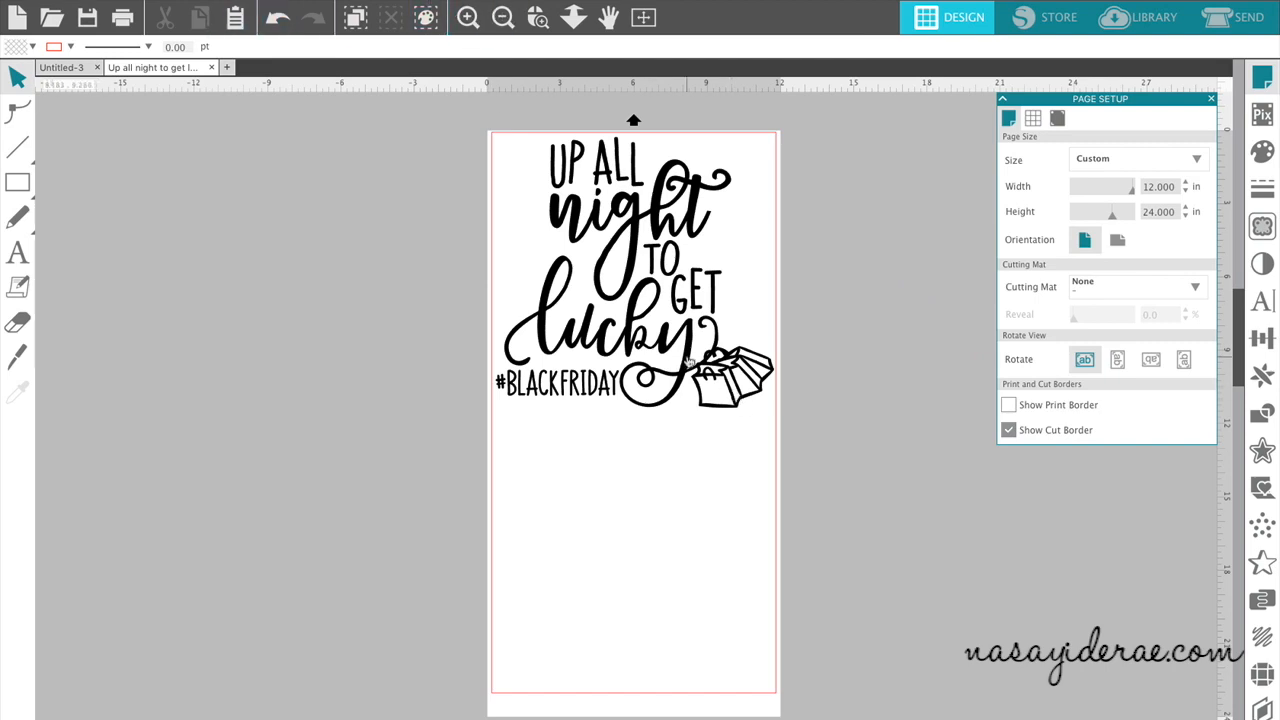
pyautogui.moveTo(432, 82)
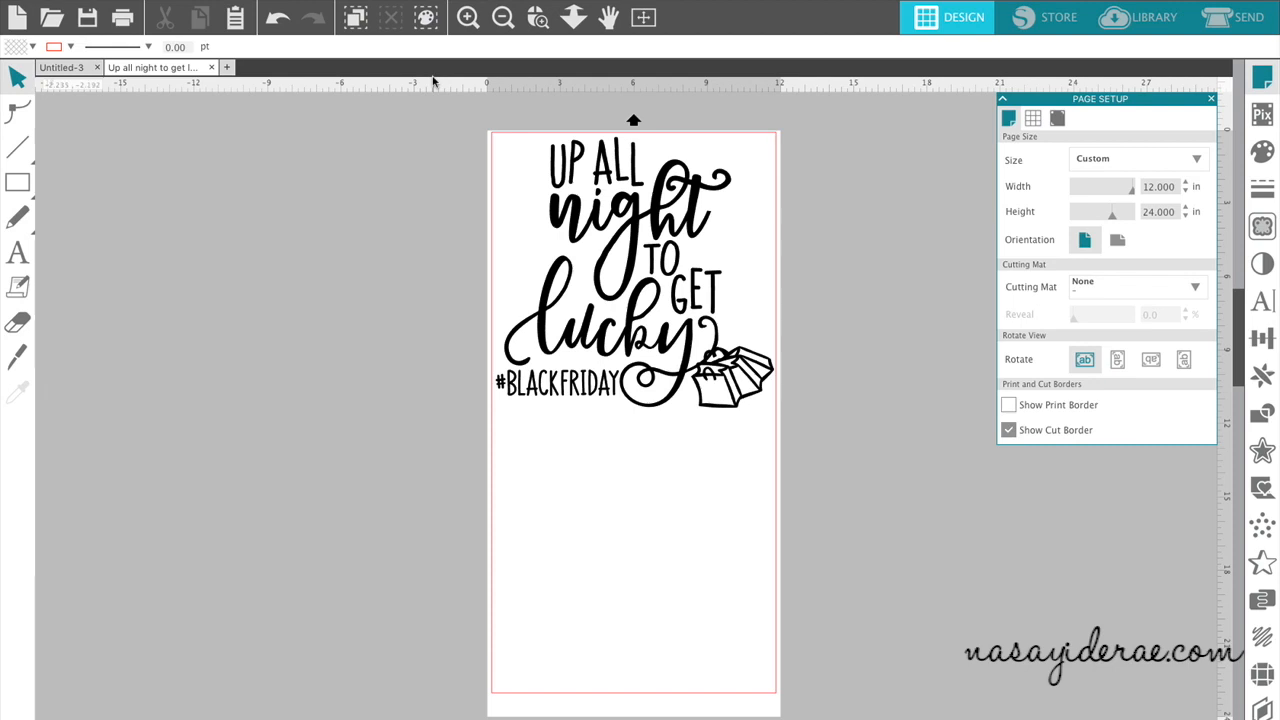
pyautogui.moveTo(432, 100)
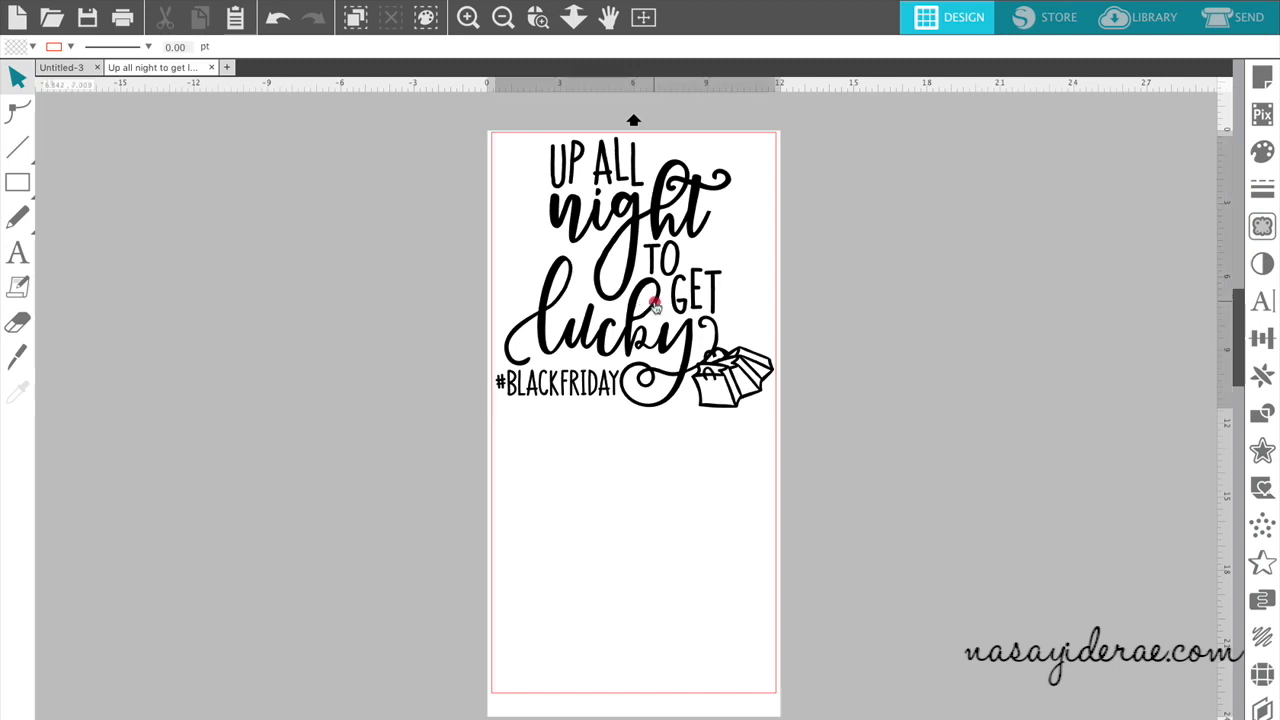
# - Mirror the selected design horizontally using the Replicate panel
pyautogui.click(656, 304)
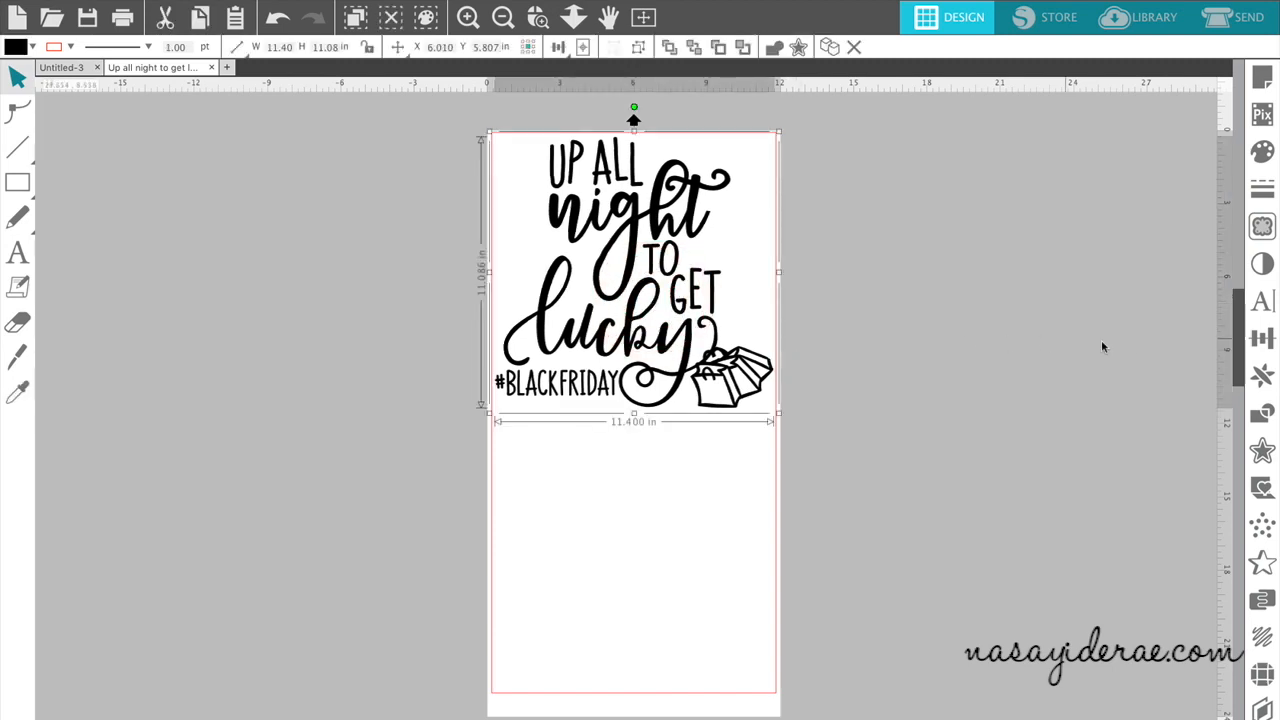
pyautogui.moveTo(1262, 376)
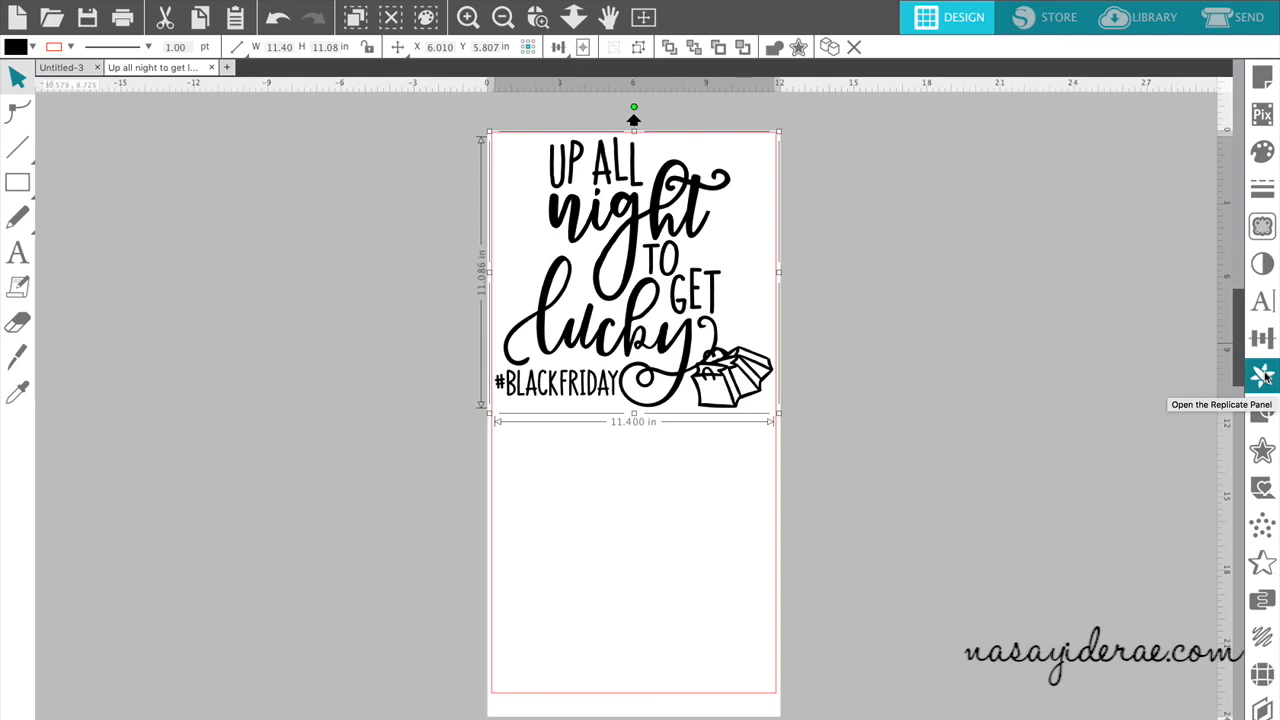
pyautogui.click(1262, 376)
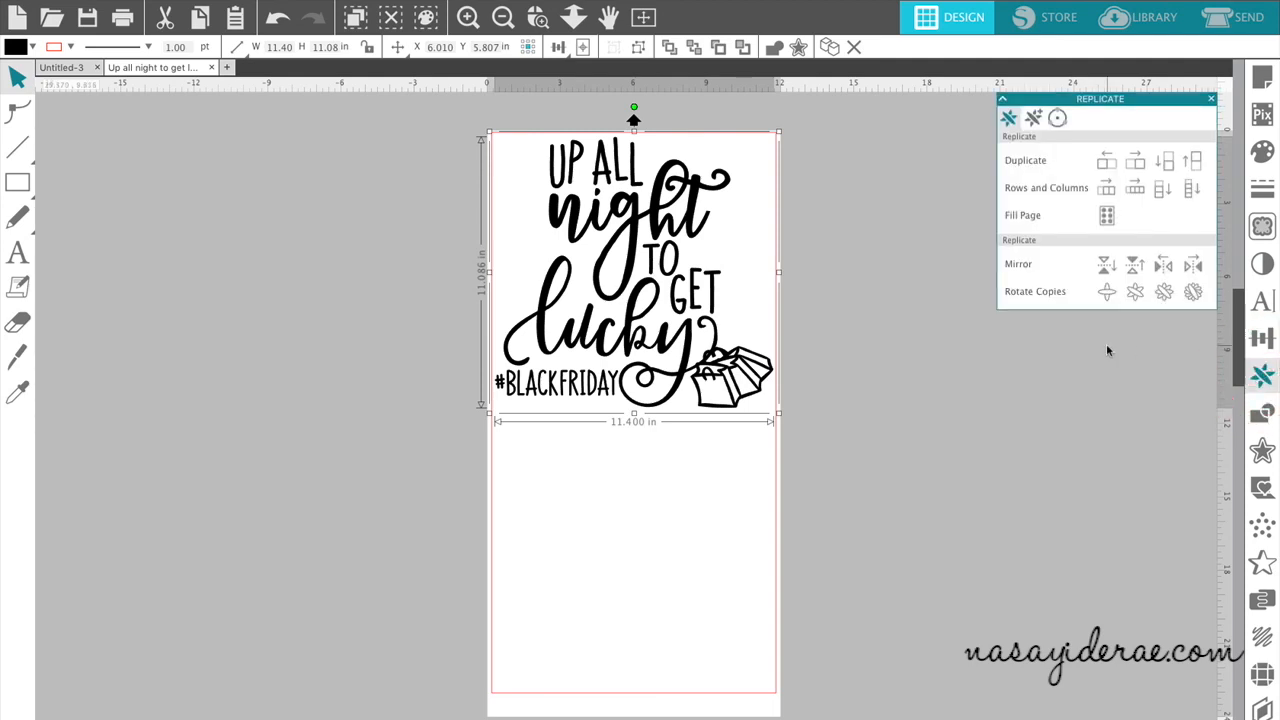
pyautogui.click(1164, 264)
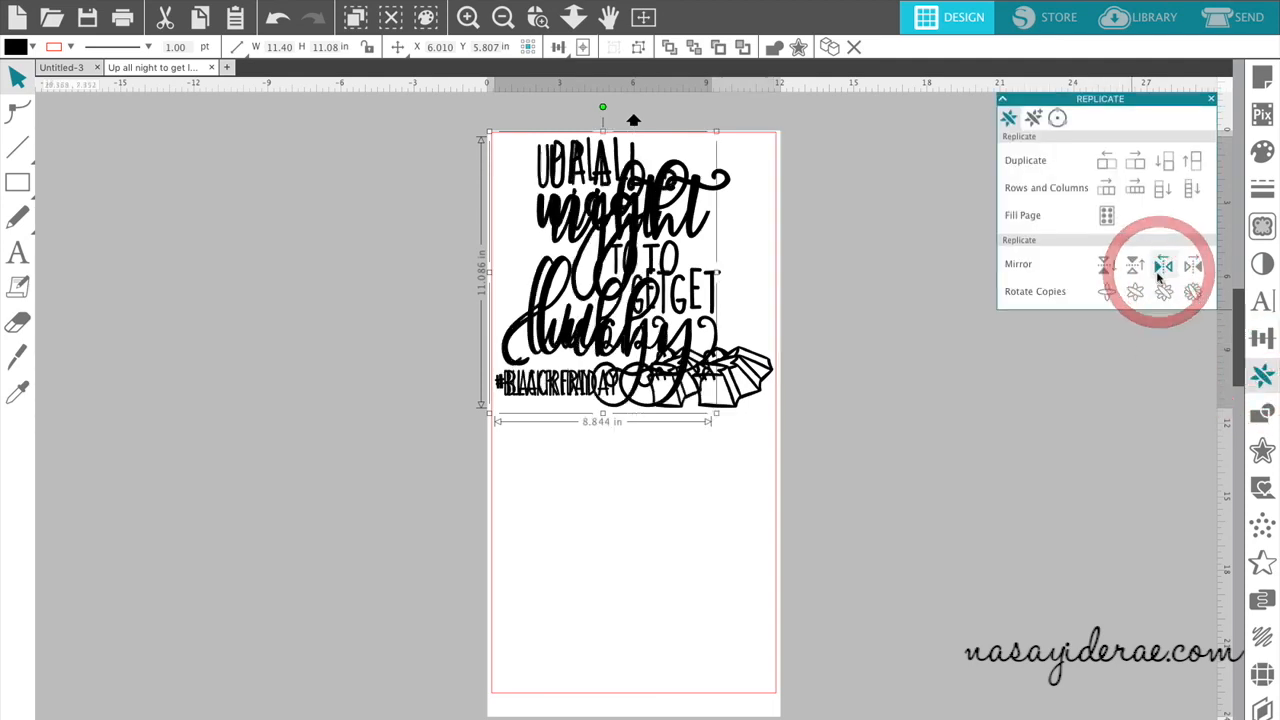
pyautogui.click(1106, 264)
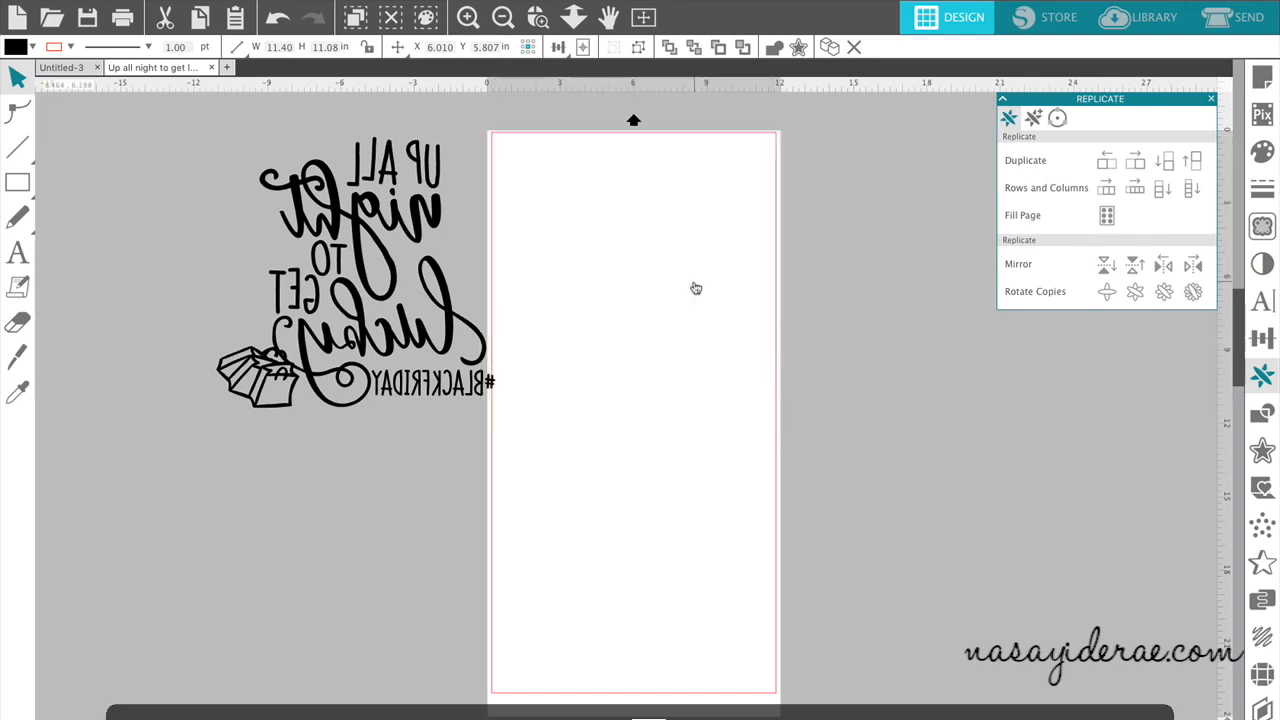
# - Drag the mirrored design into place at the top of the page
pyautogui.moveTo(350, 280); pyautogui.dragTo(540, 300)
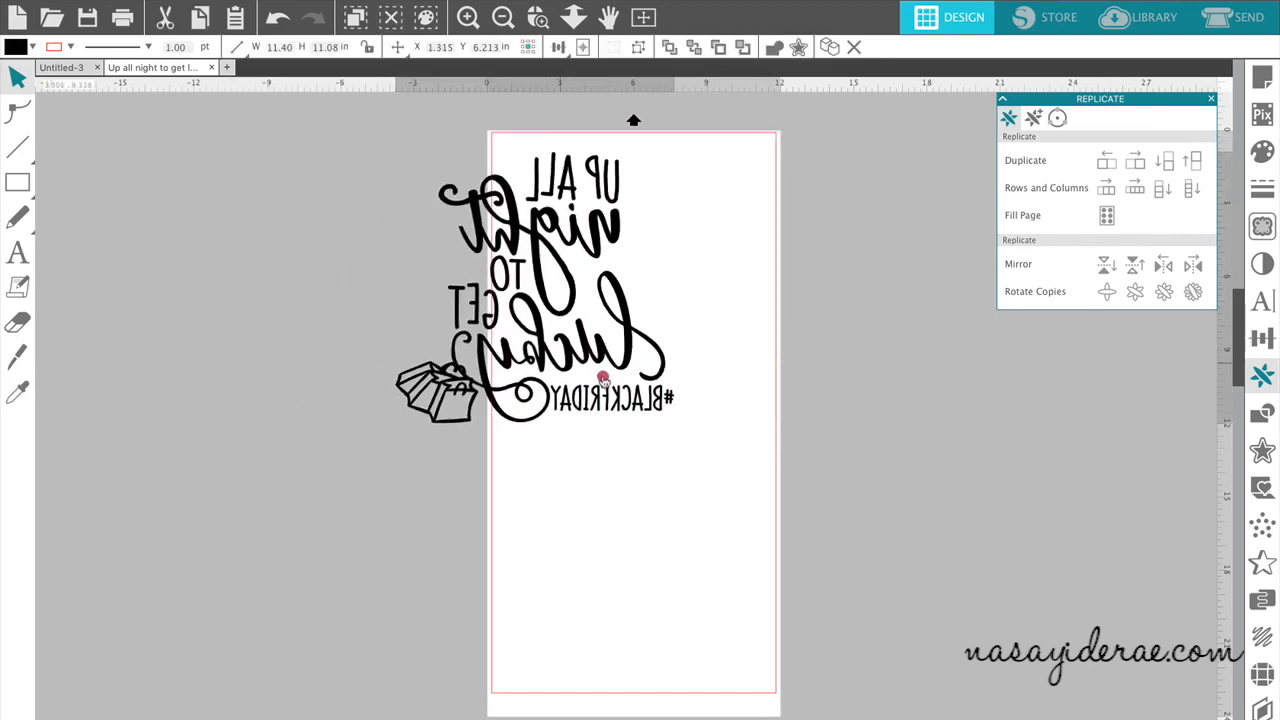
pyautogui.moveTo(530, 300); pyautogui.dragTo(630, 280)
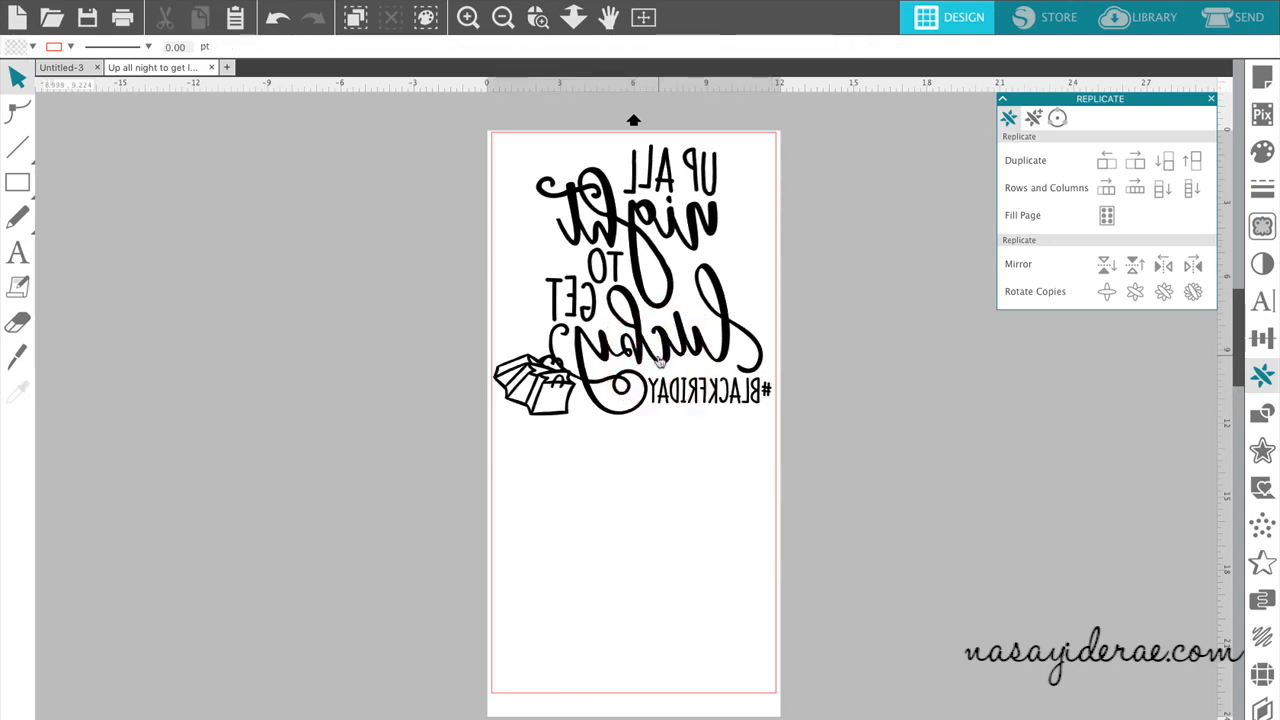
# - Duplicate the mirrored design below itself to fill the 24-inch page
pyautogui.click(660, 350)
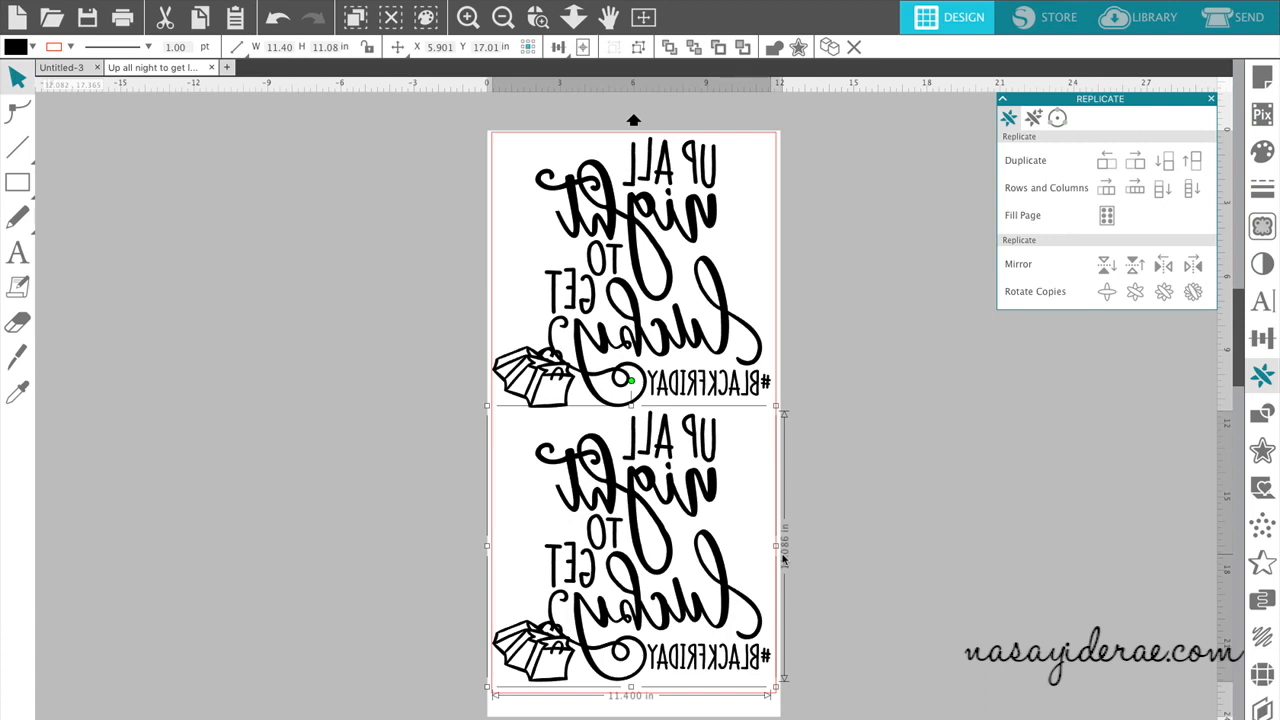
pyautogui.moveTo(824, 400)
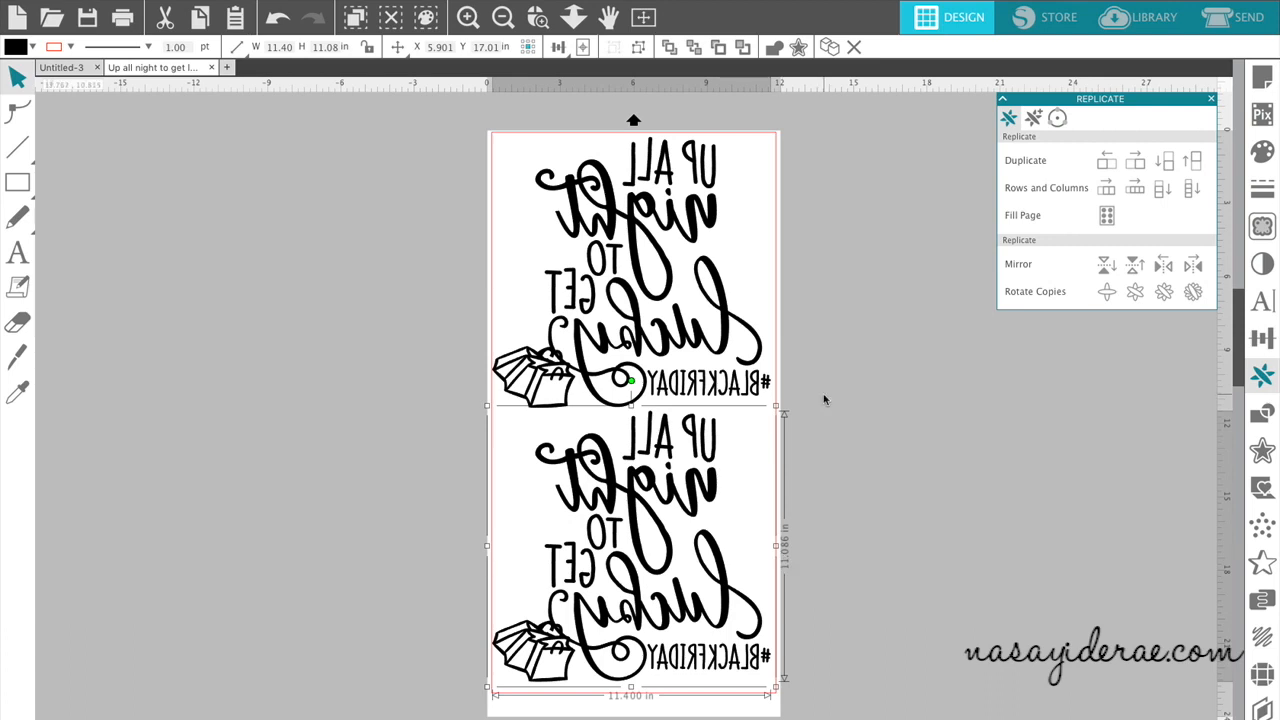